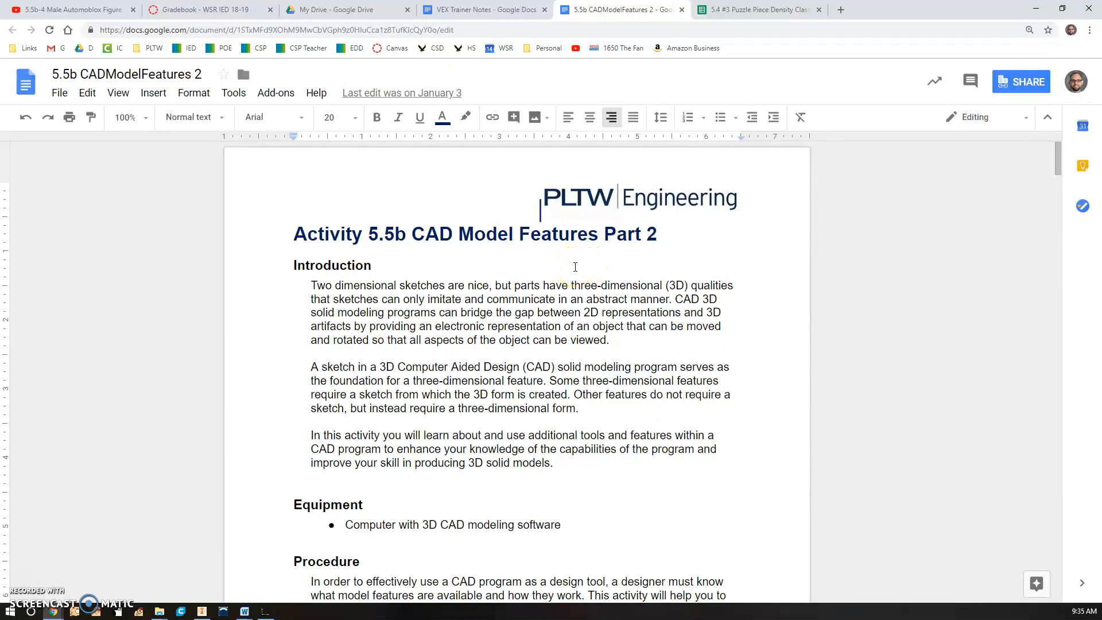
- Scroll the 5.5b CADModelFeatures 2 document down to the dimensioned connector profile sketch
scroll("down", 3)
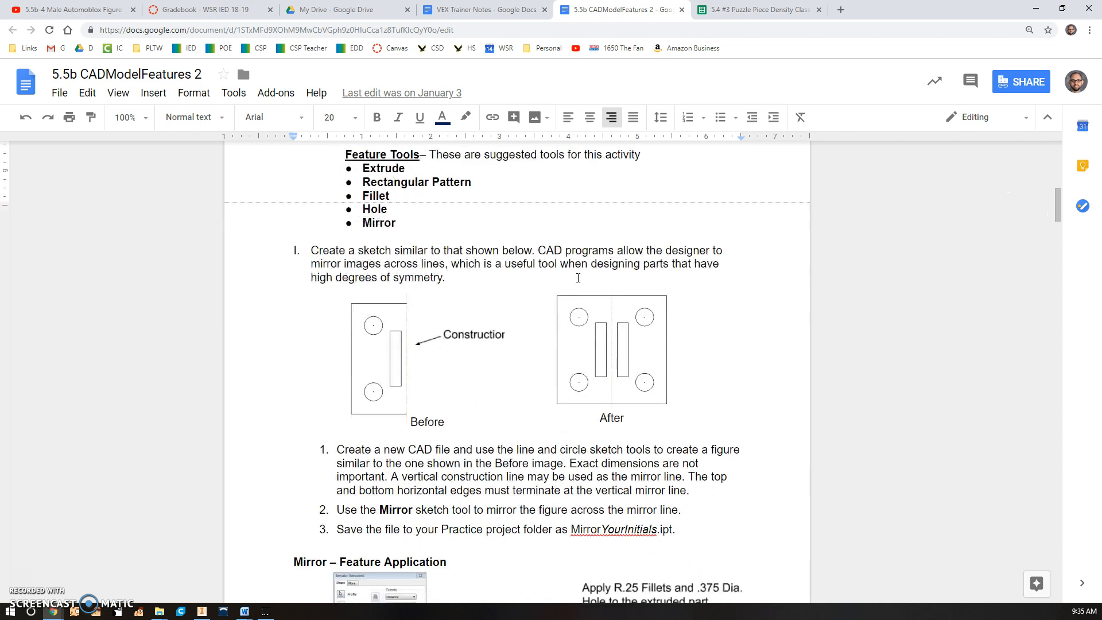
scroll("down", 3)
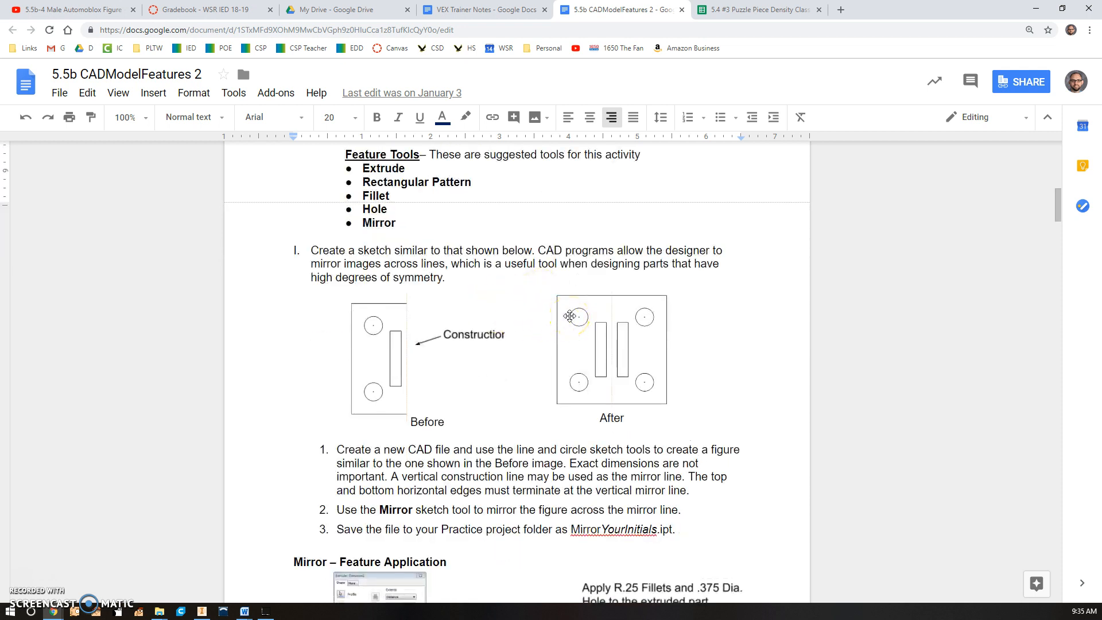
scroll("down", 3)
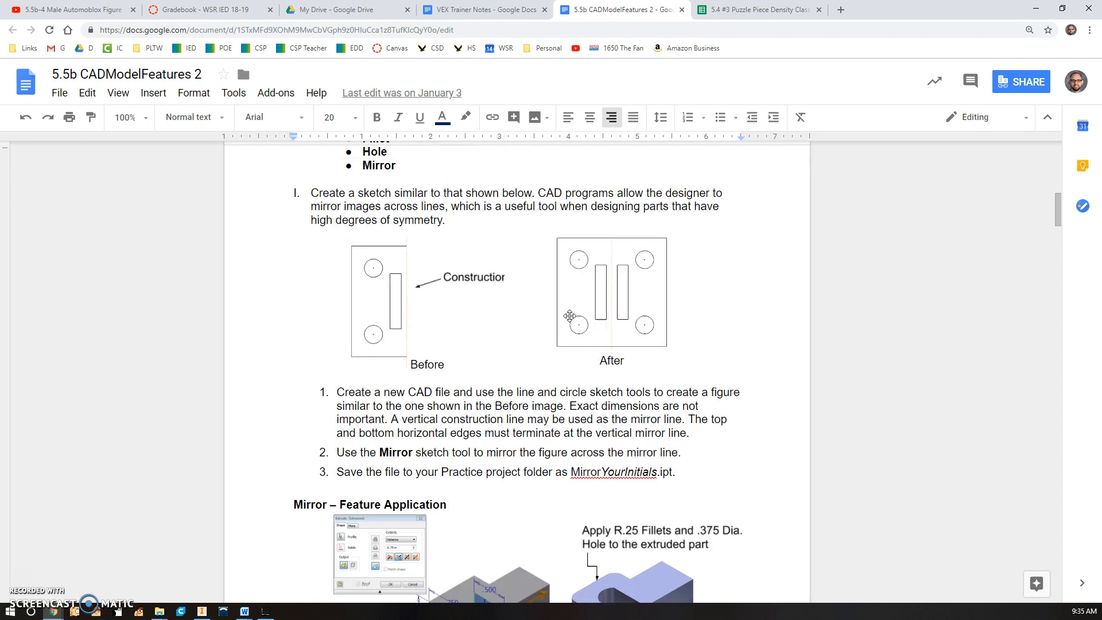
scroll("down", 3)
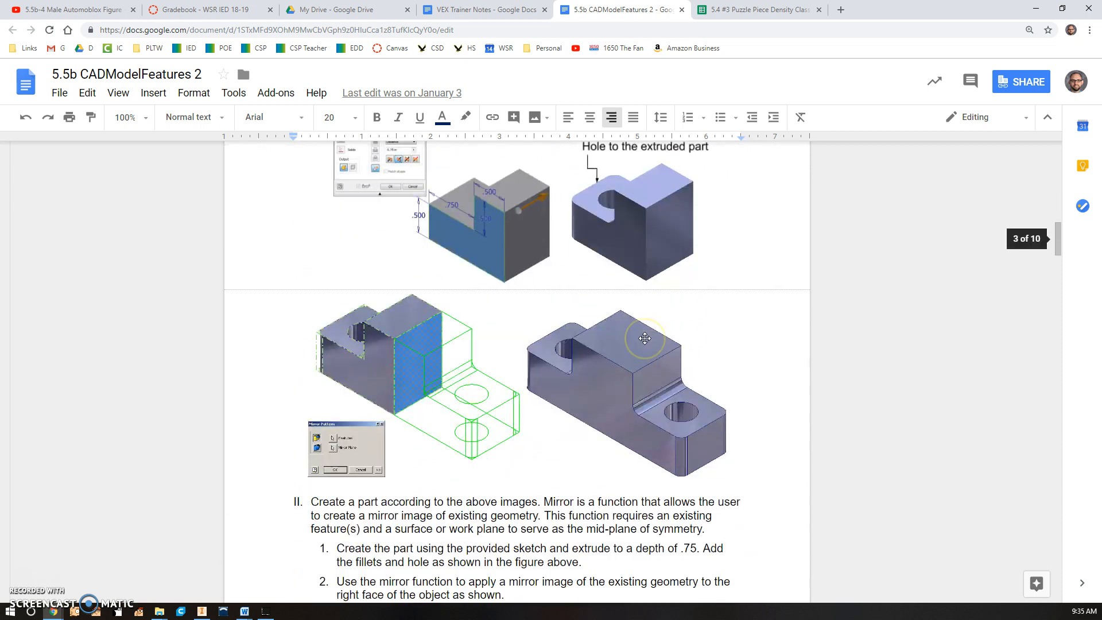
scroll("down", 3)
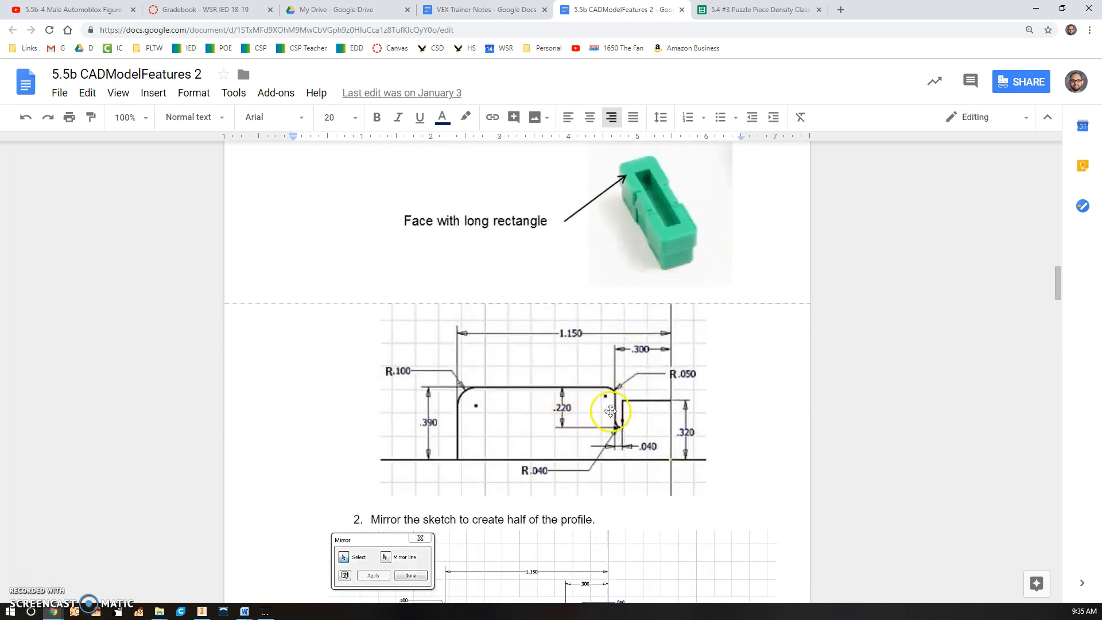
scroll("down", 3)
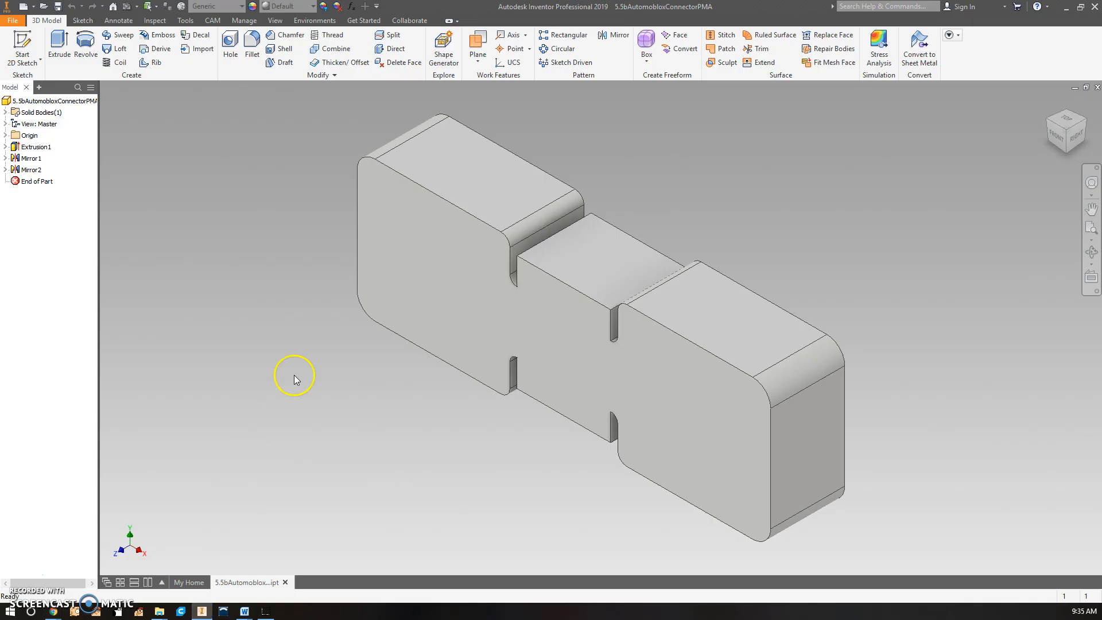
- Create a new part from My Home and start a 2D sketch on the front plane
left_click(188, 582)
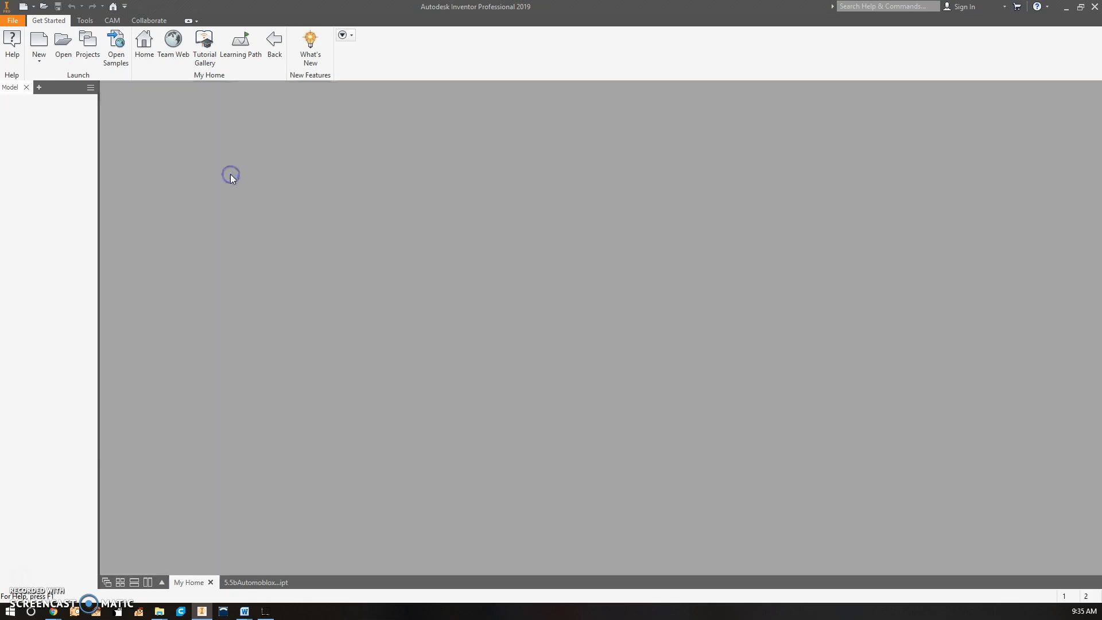
left_click(38, 42)
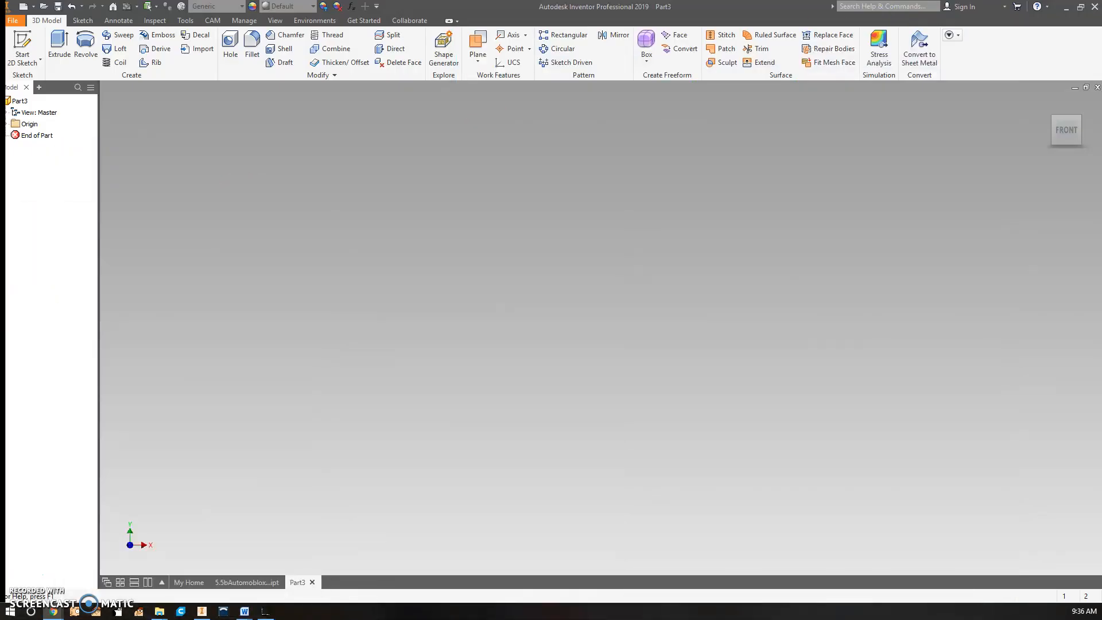
left_click(22, 45)
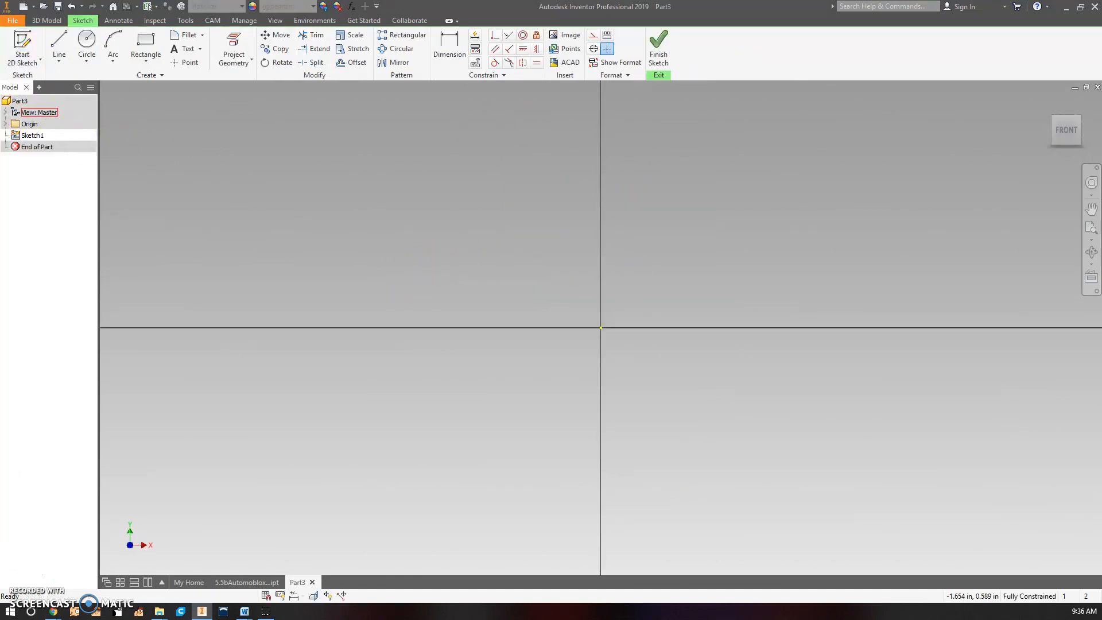
- Draw the stepped, notched outline with lines from the origin, closing it back there
left_click(86, 49)
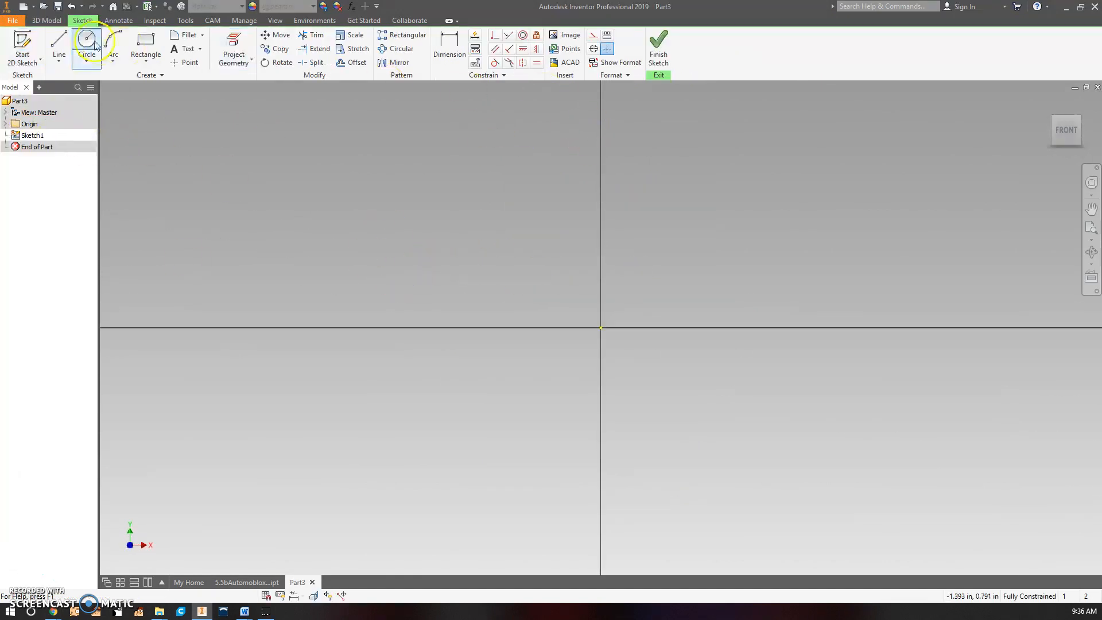
left_click(58, 48)
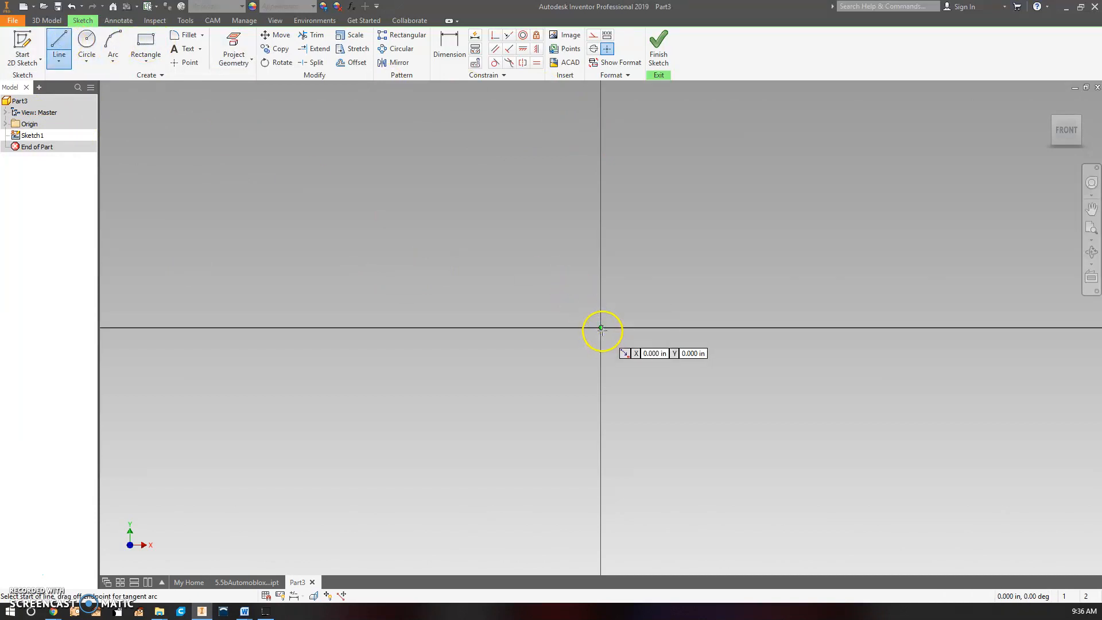
left_click_drag(601, 329, 601, 177)
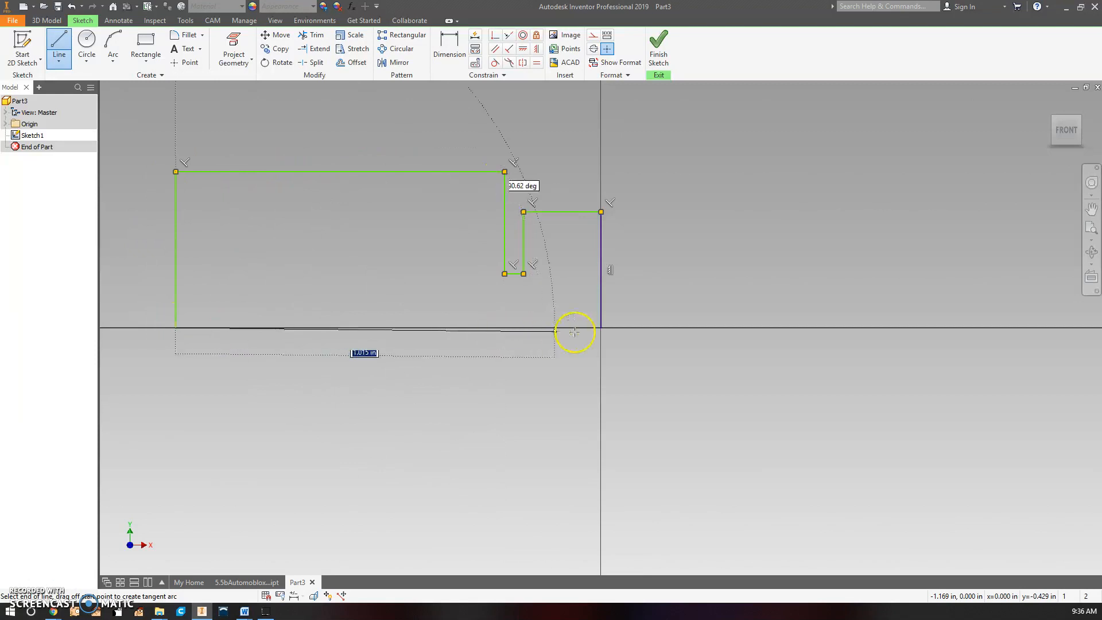
left_click(601, 327)
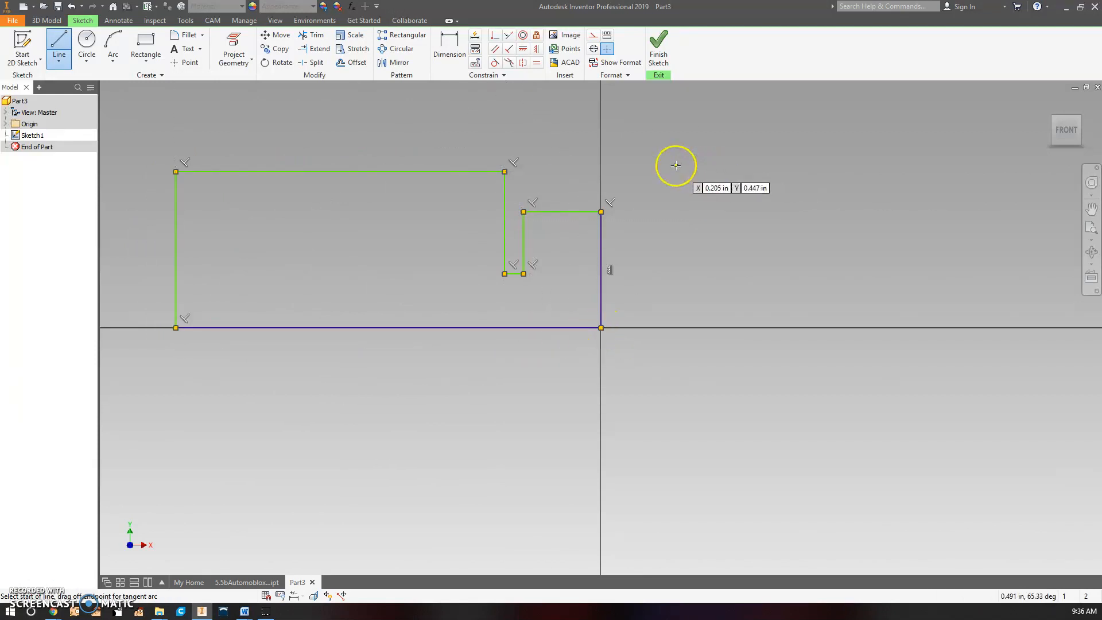
right_click(675, 166)
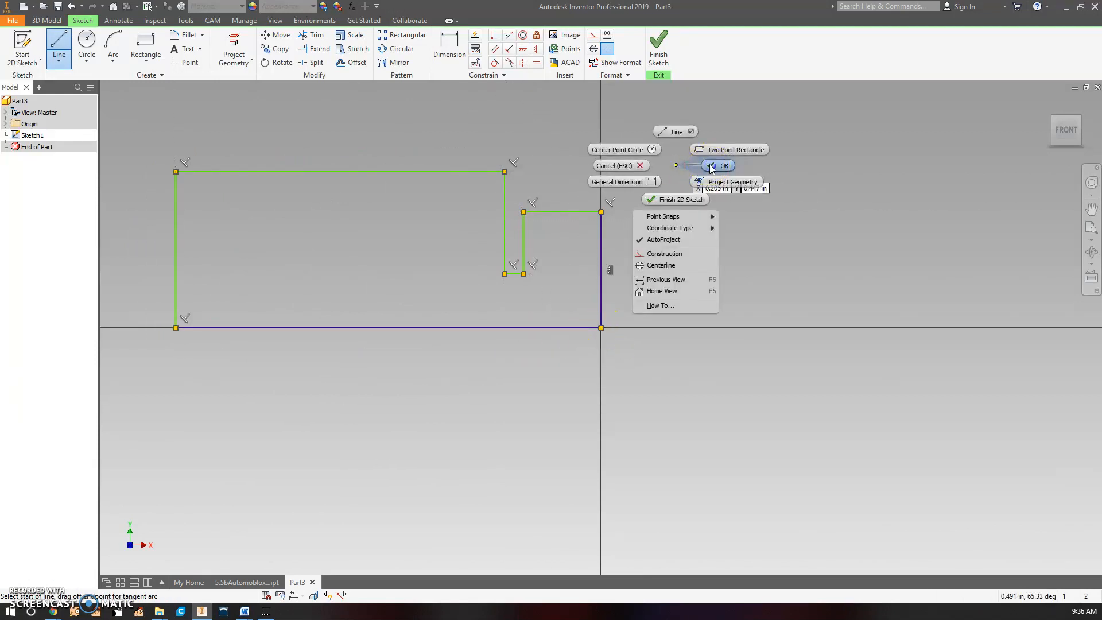
left_click(719, 165)
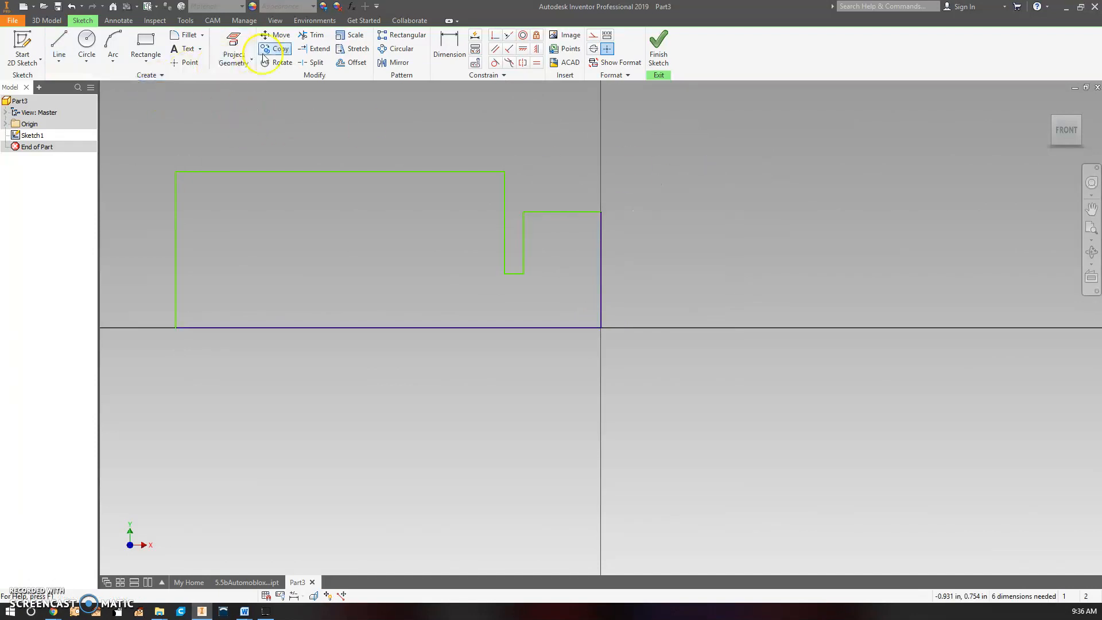
- Add the .320, 1.150, .040, .300, .390 and .220 dimensions to the profile
left_click(449, 48)
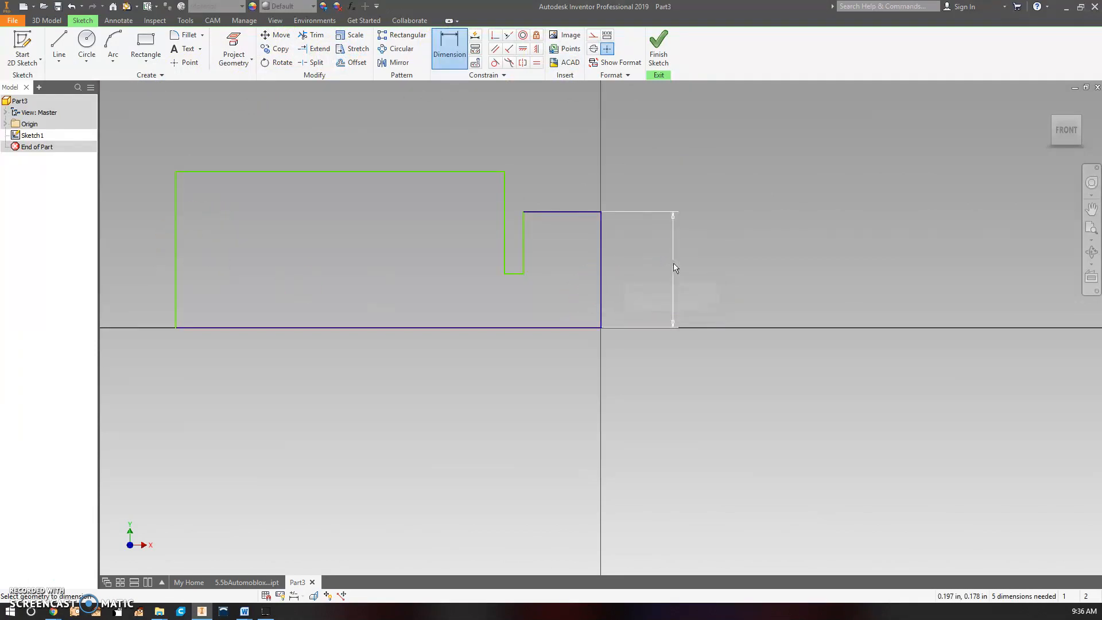
left_click(186, 246)
type("1.")
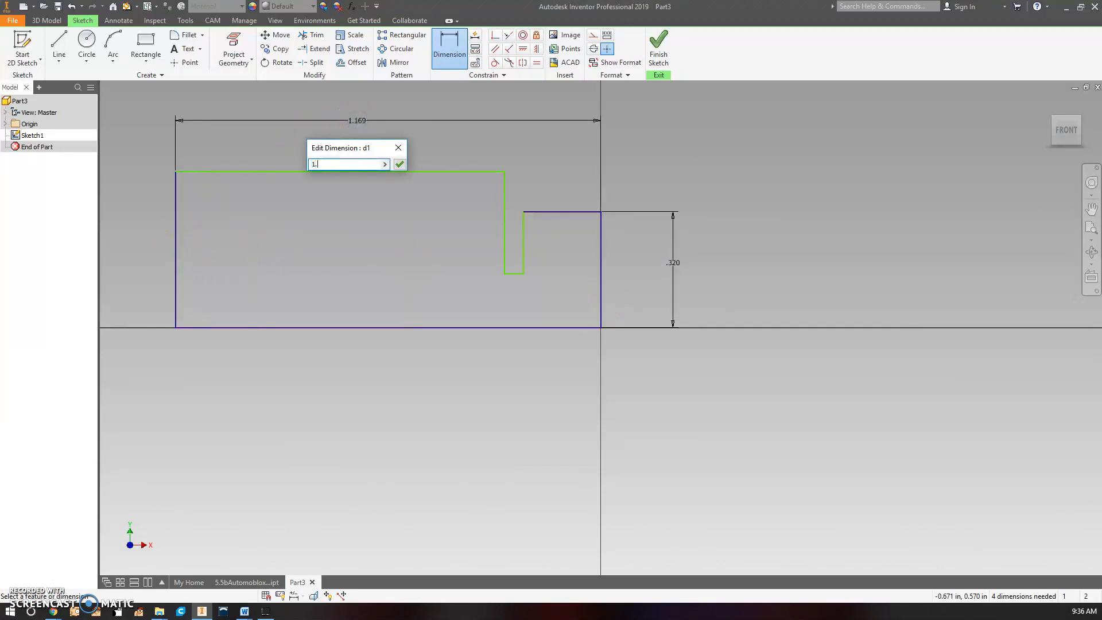
left_click(399, 164)
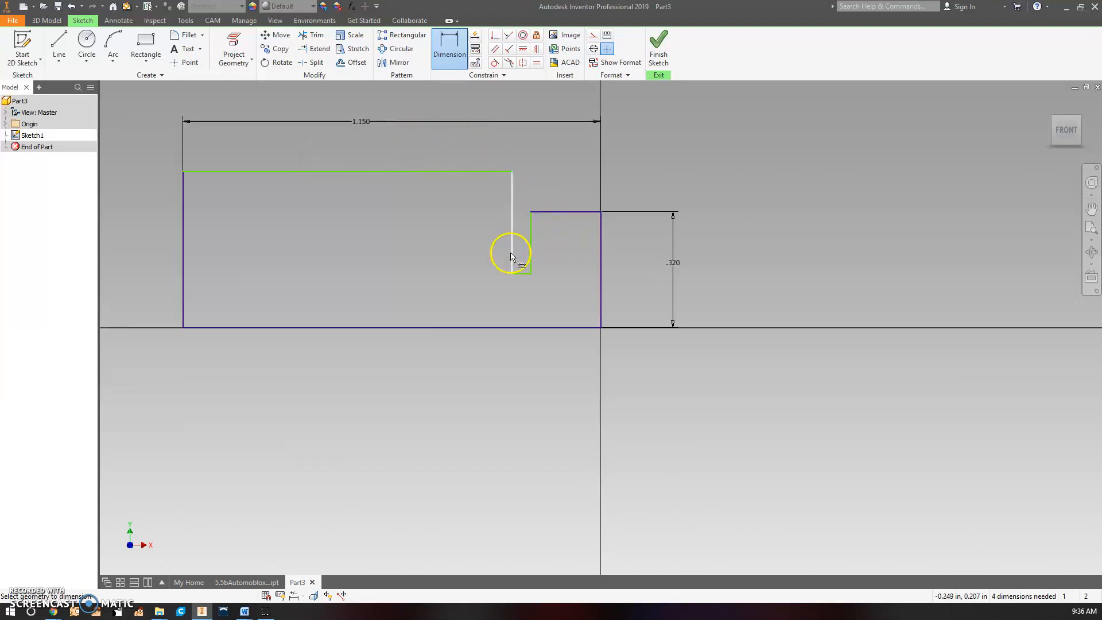
left_click(513, 253)
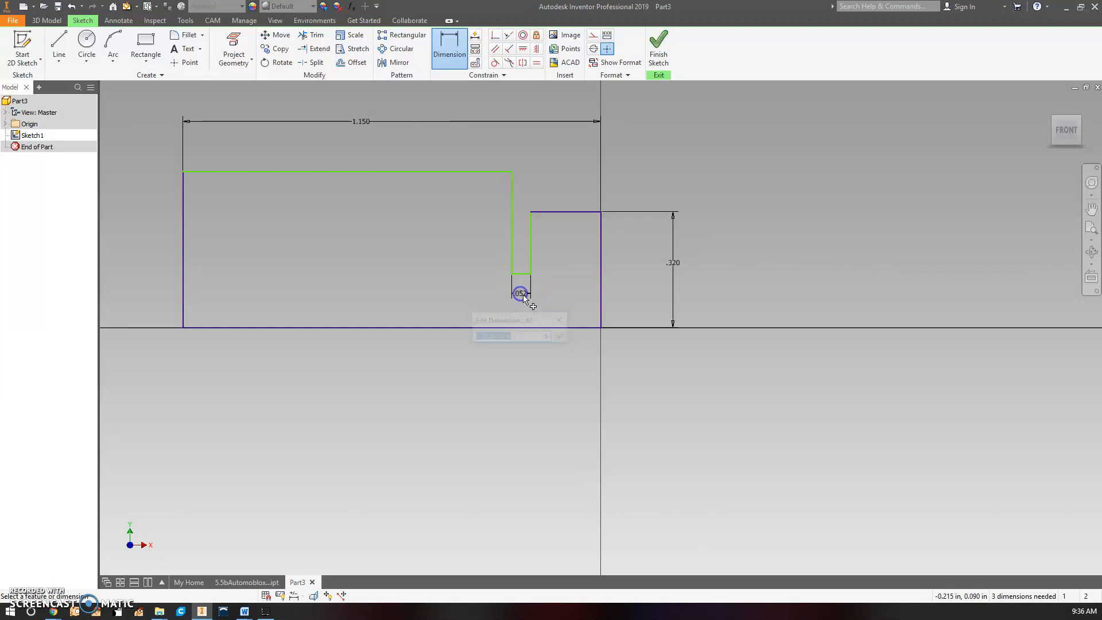
type(".04")
type(".3")
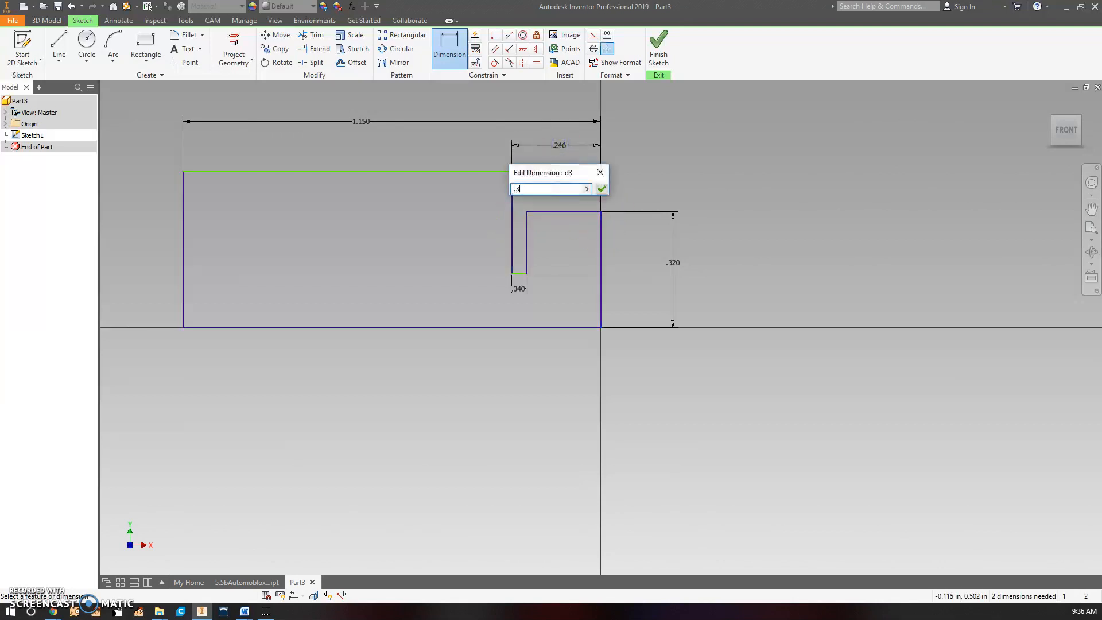
left_click(601, 188)
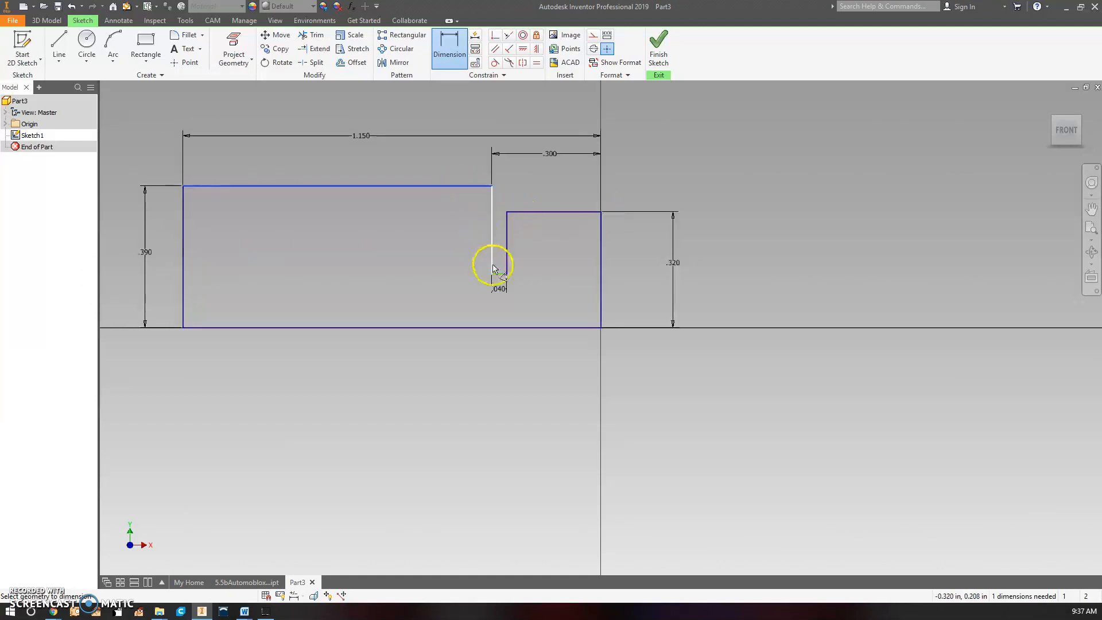
left_click(491, 267)
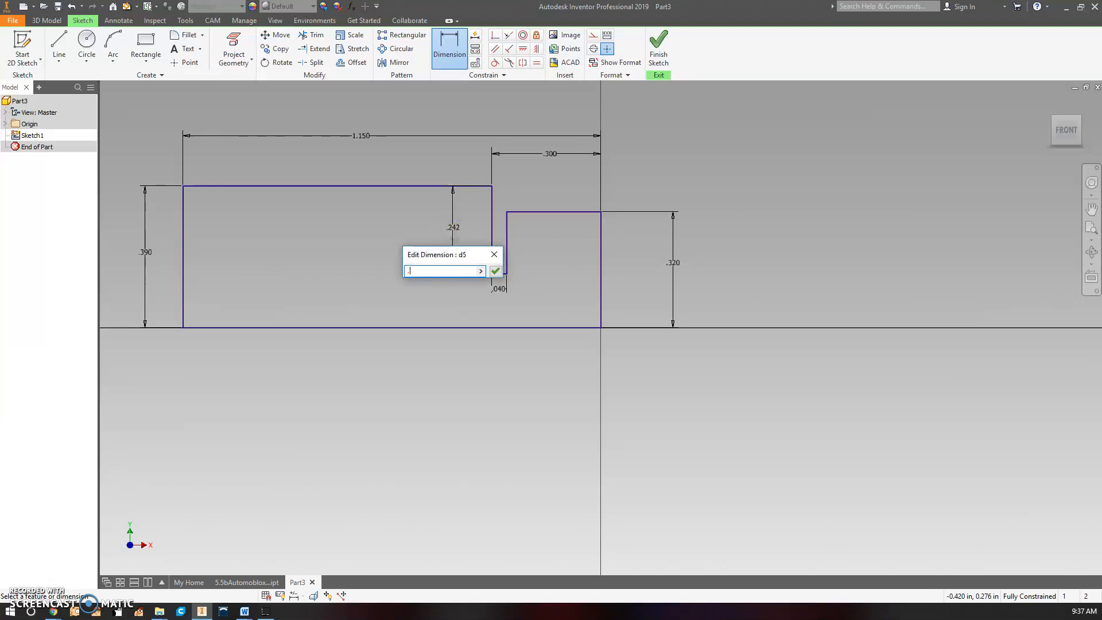
left_click(495, 270)
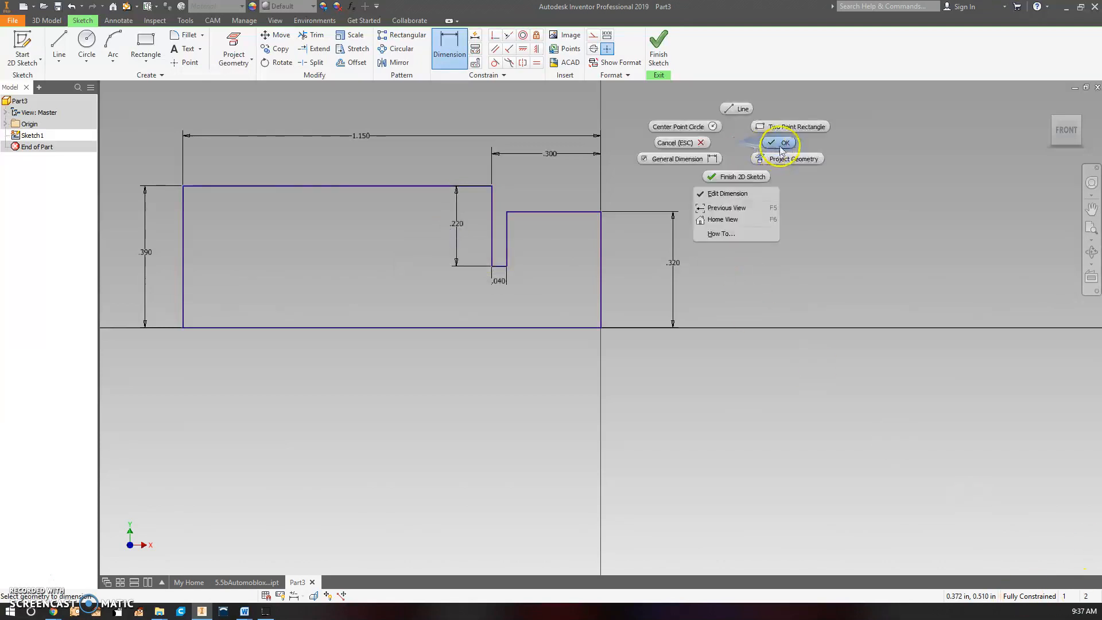
left_click(786, 141)
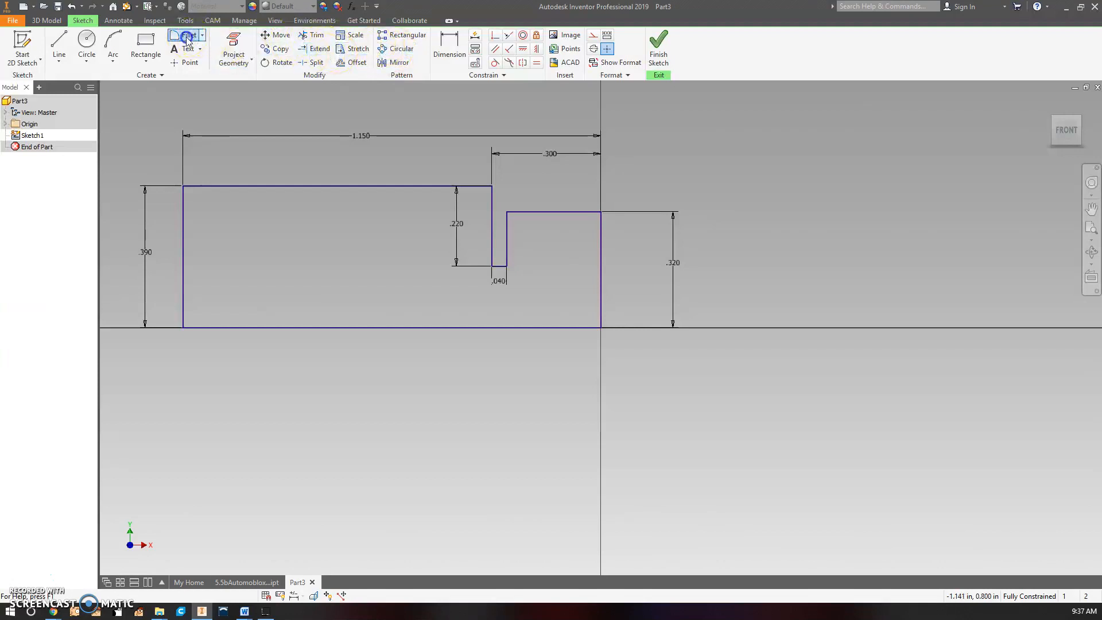
- Fillet the outer top-left corner at .100, the notch top at .050, and the notch bottom at .040
left_click(187, 40)
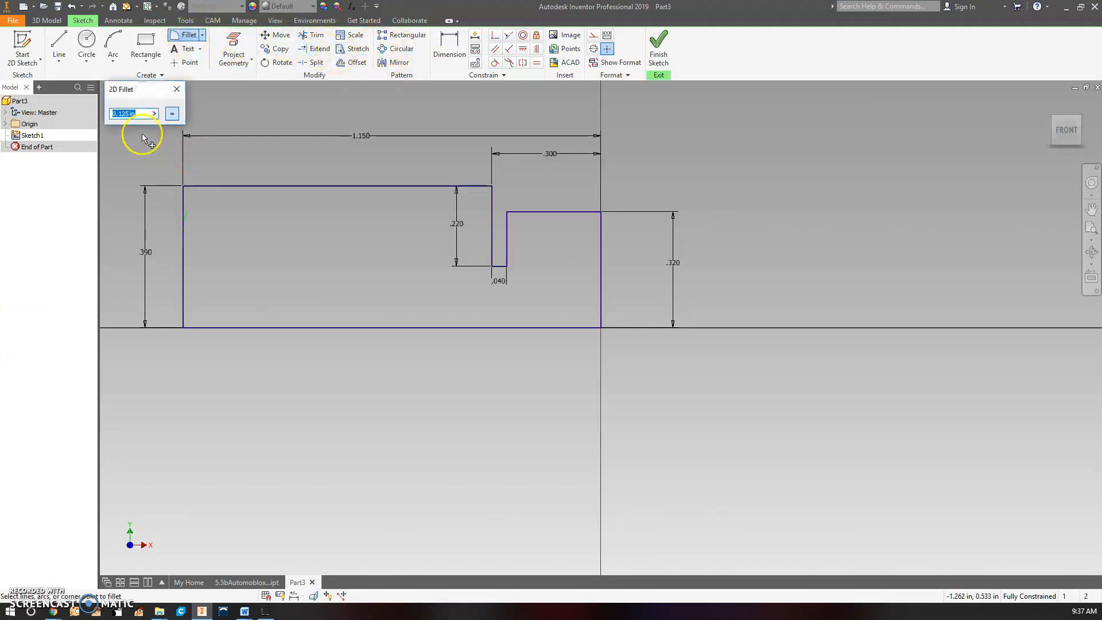
type(".1")
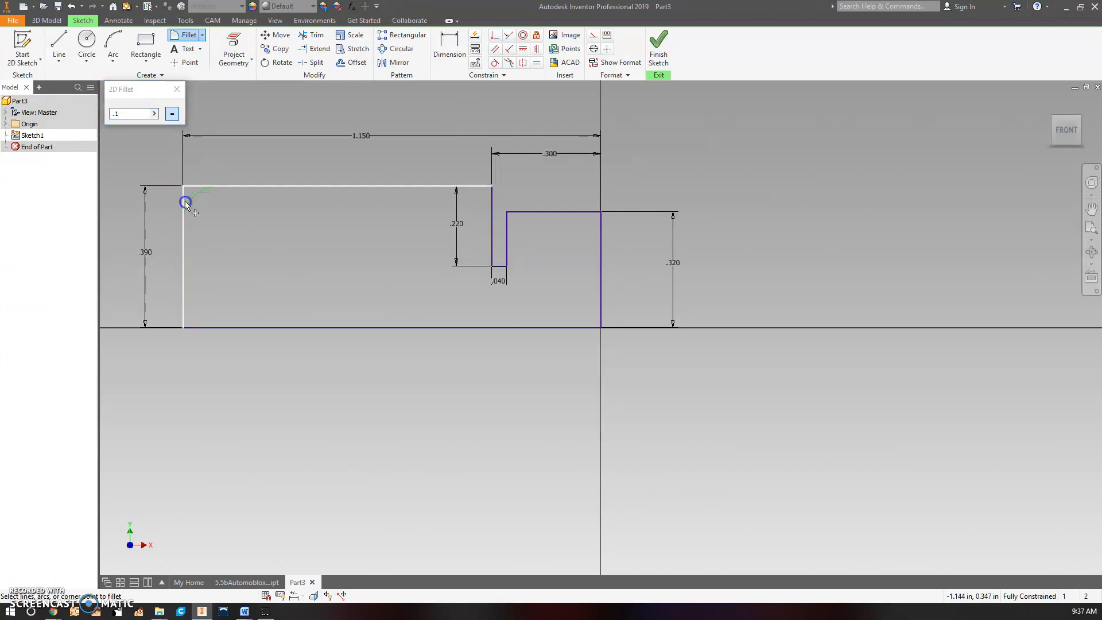
left_click(185, 204)
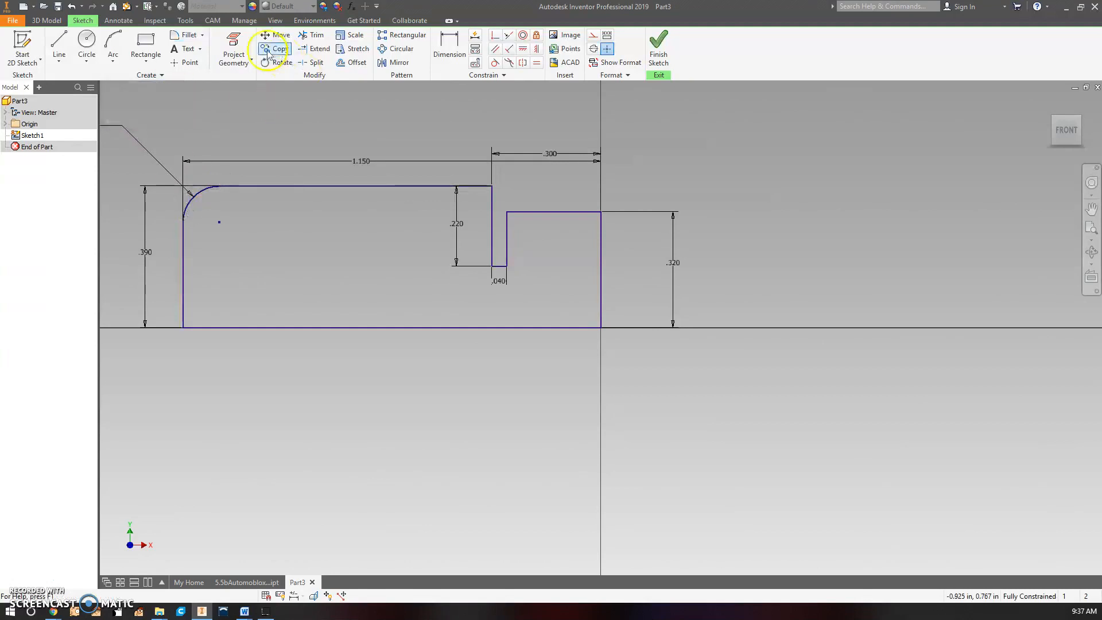
left_click(188, 35)
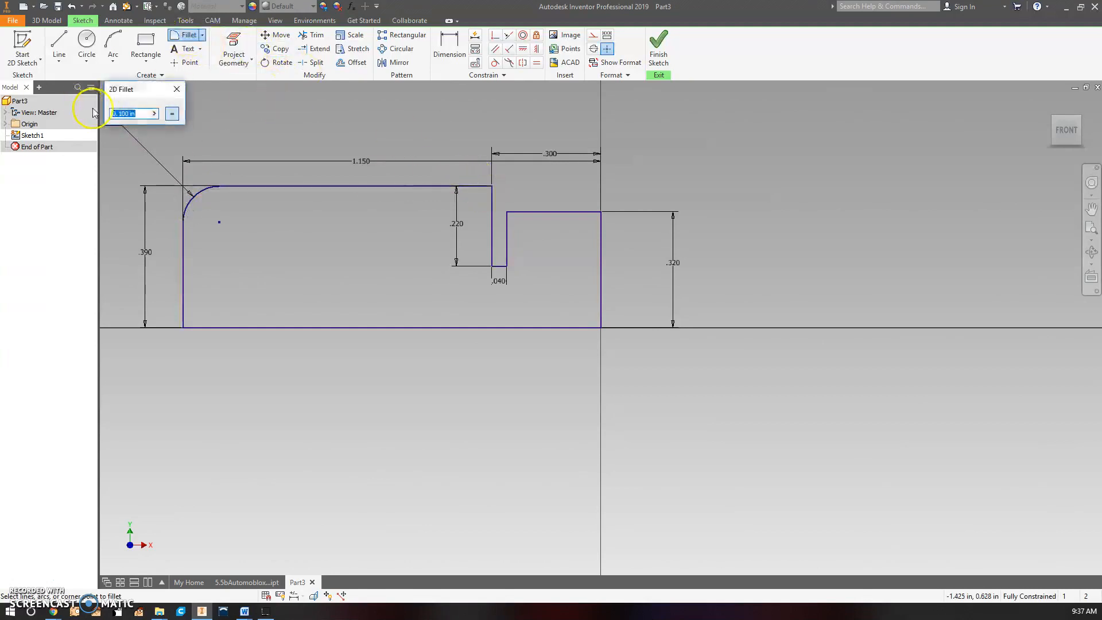
type(".05")
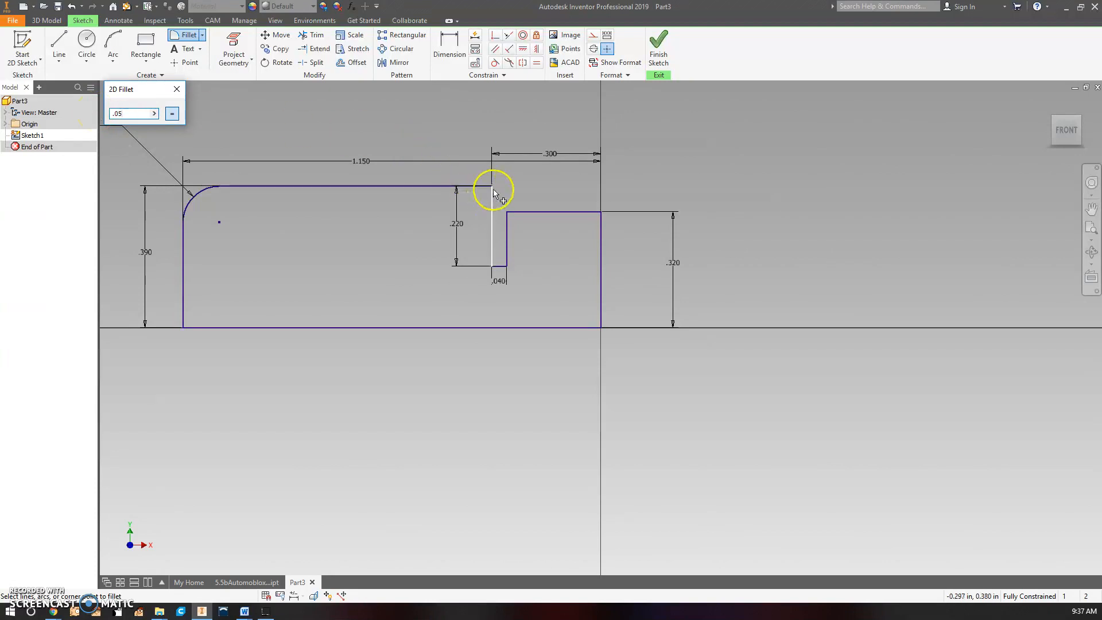
left_click(492, 190)
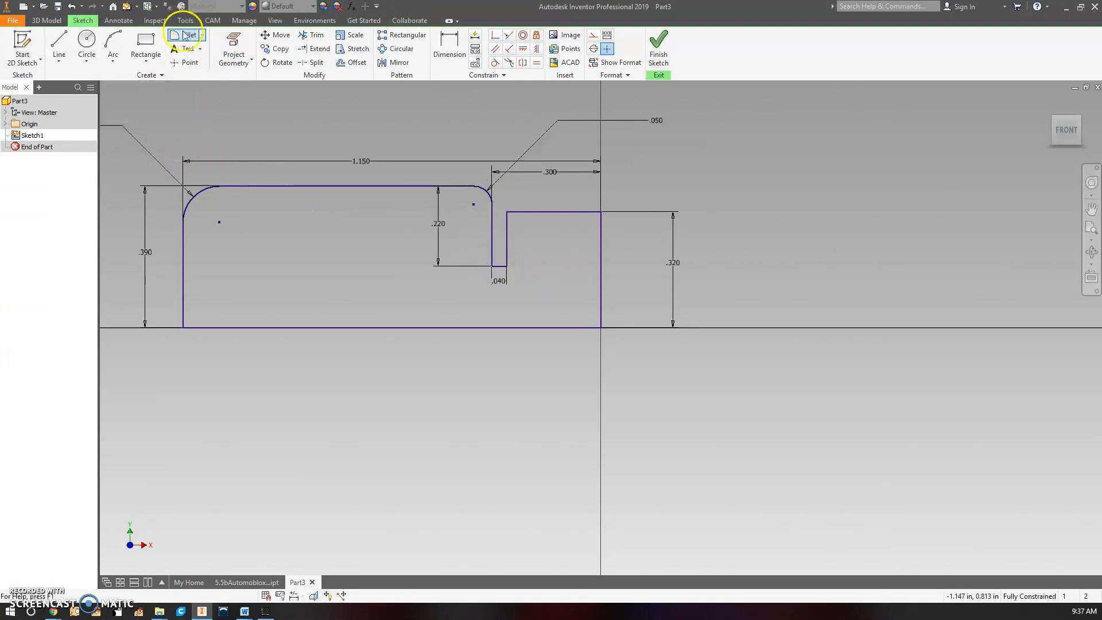
left_click(187, 34)
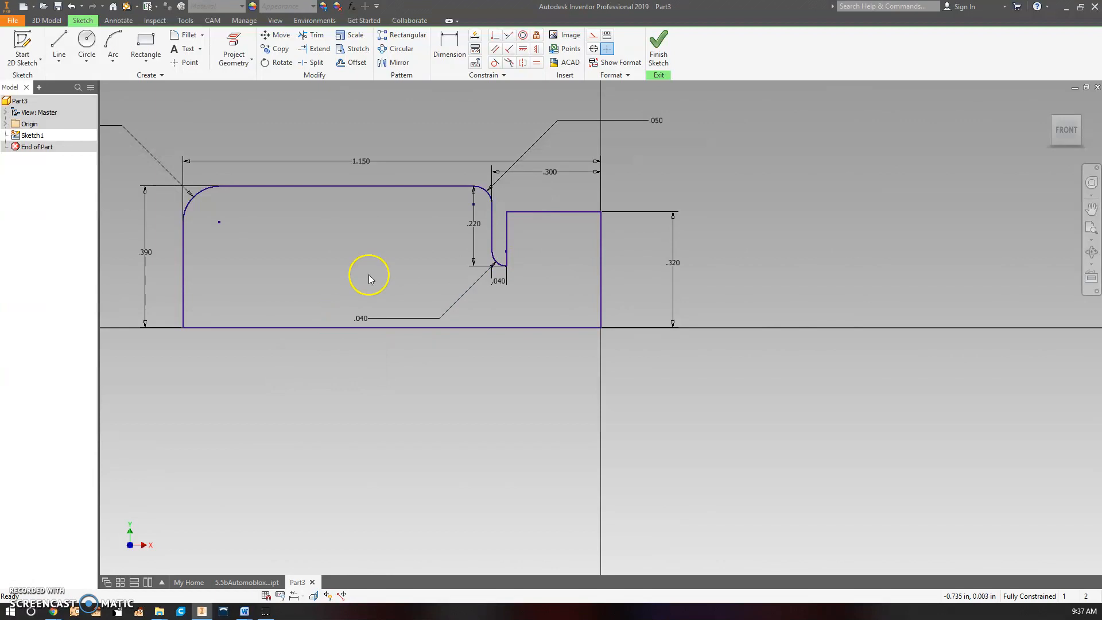
mouse_move(464, 240)
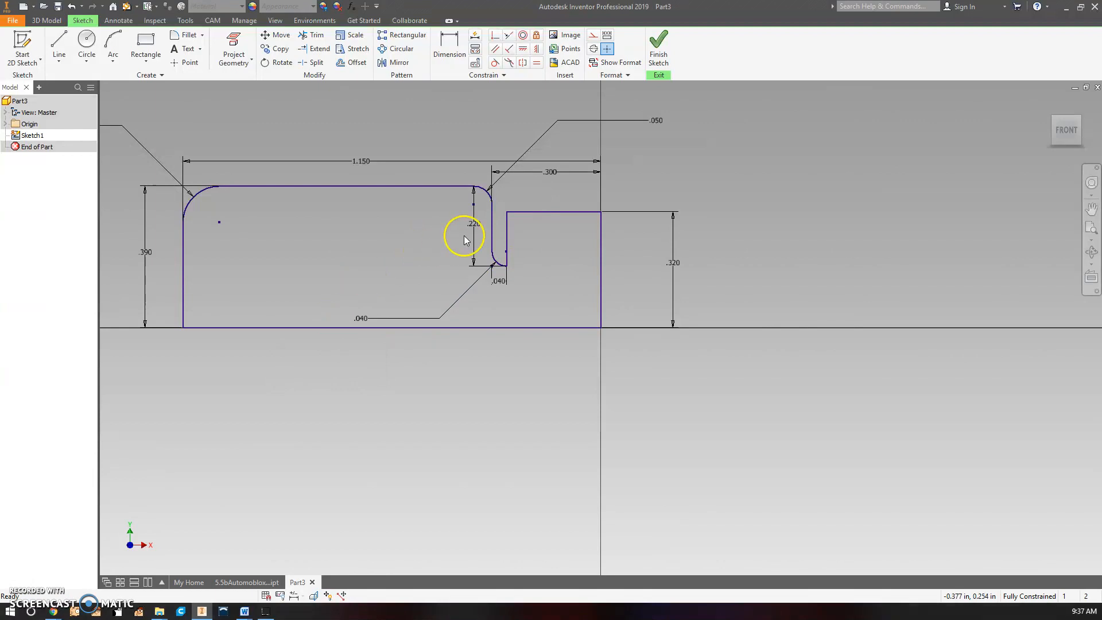
mouse_move(729, 144)
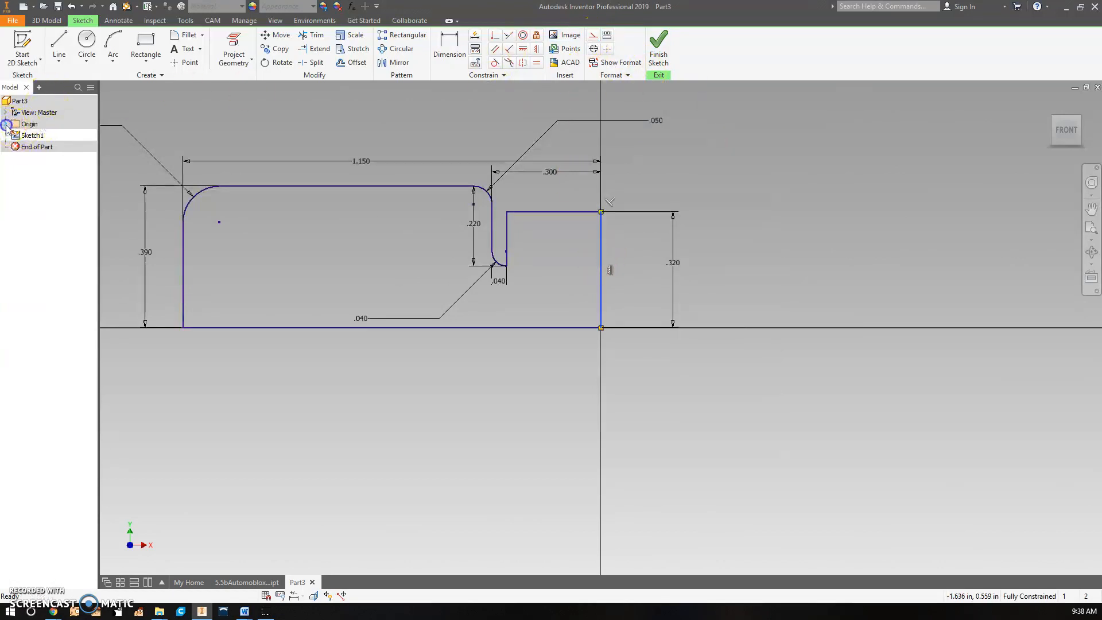
- Expand Origin in the browser to show the origin planes and axes
left_click(5, 124)
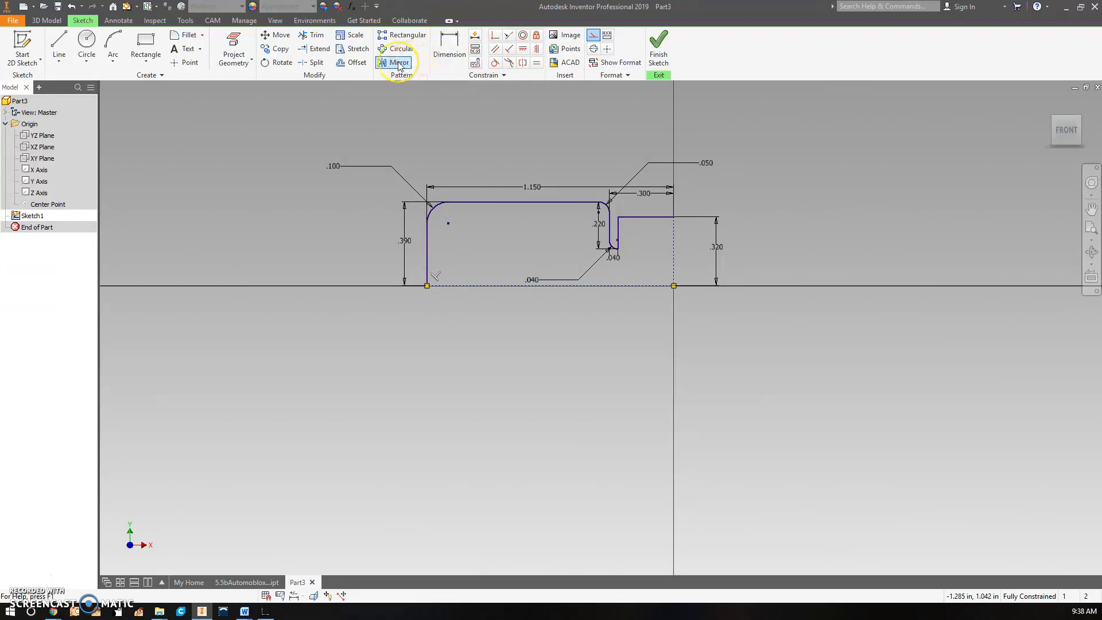
- Mirror the whole quarter profile about the vertical construction line
left_click(399, 63)
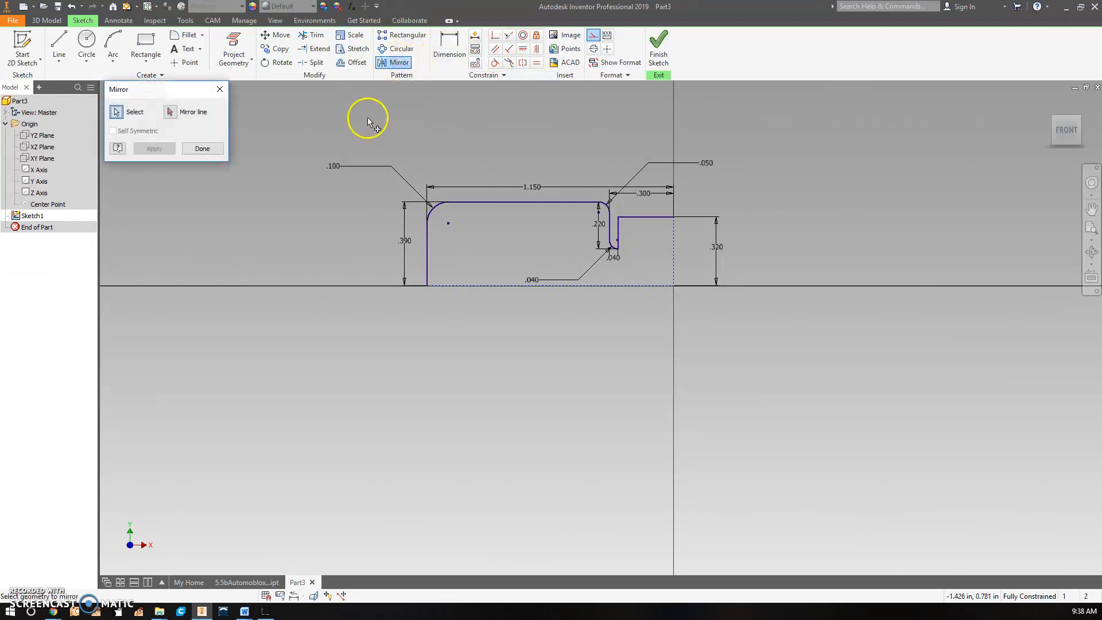
left_click_drag(366, 112, 688, 263)
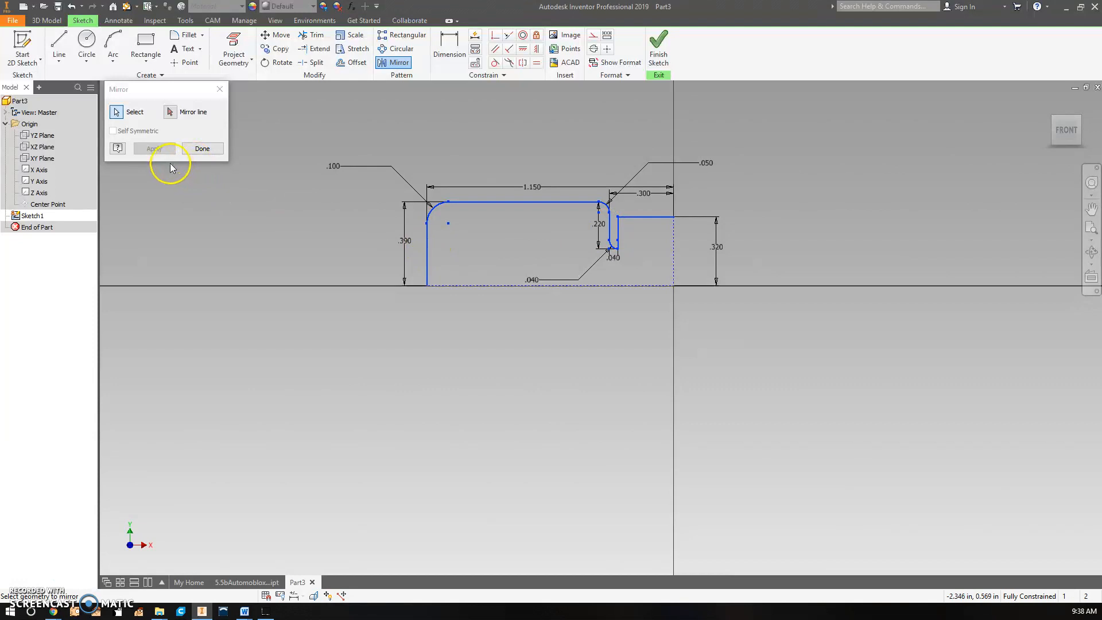
left_click(170, 112)
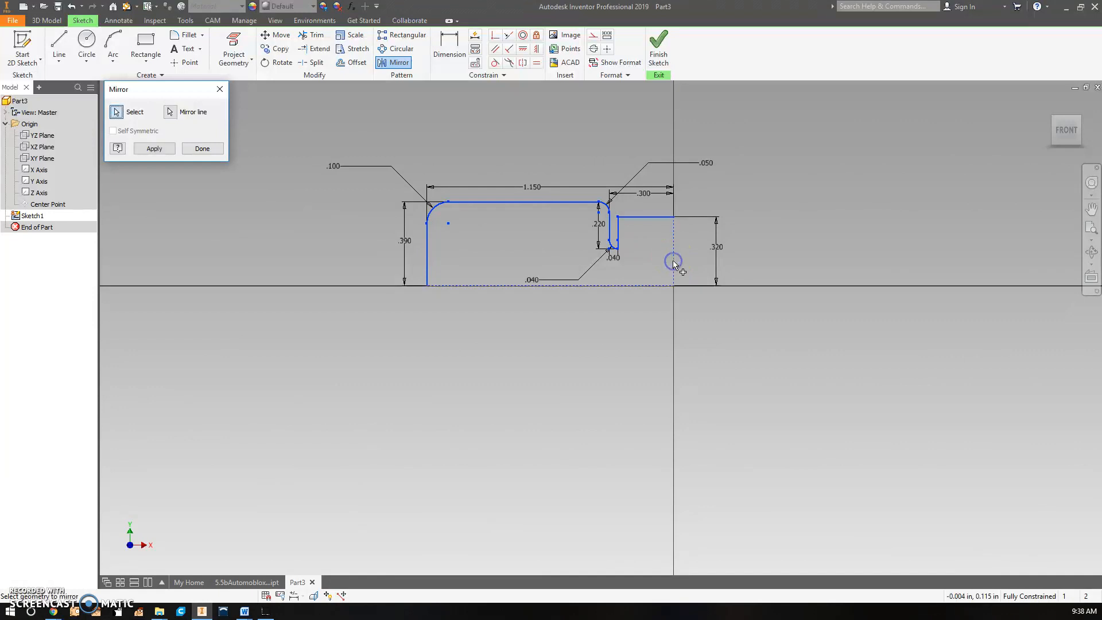
left_click(153, 148)
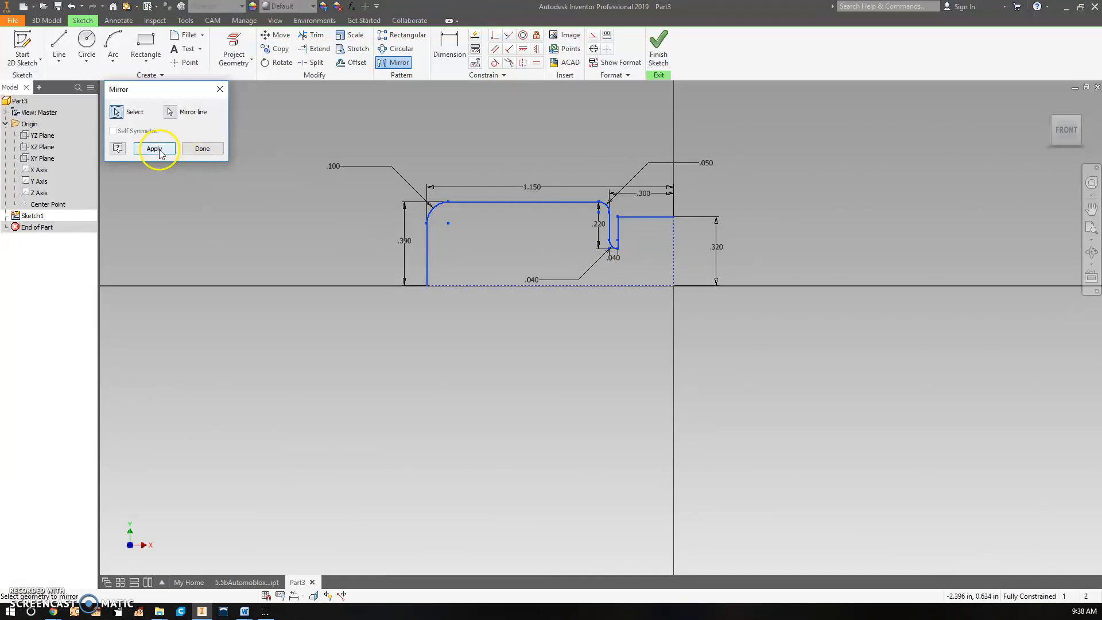
left_click(154, 148)
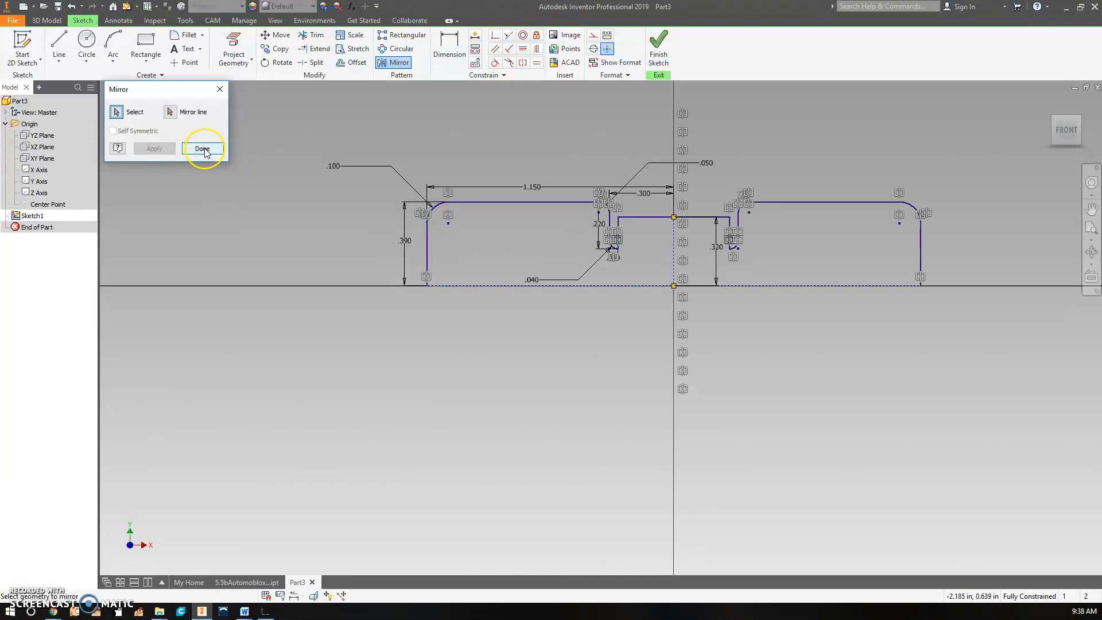
left_click(203, 148)
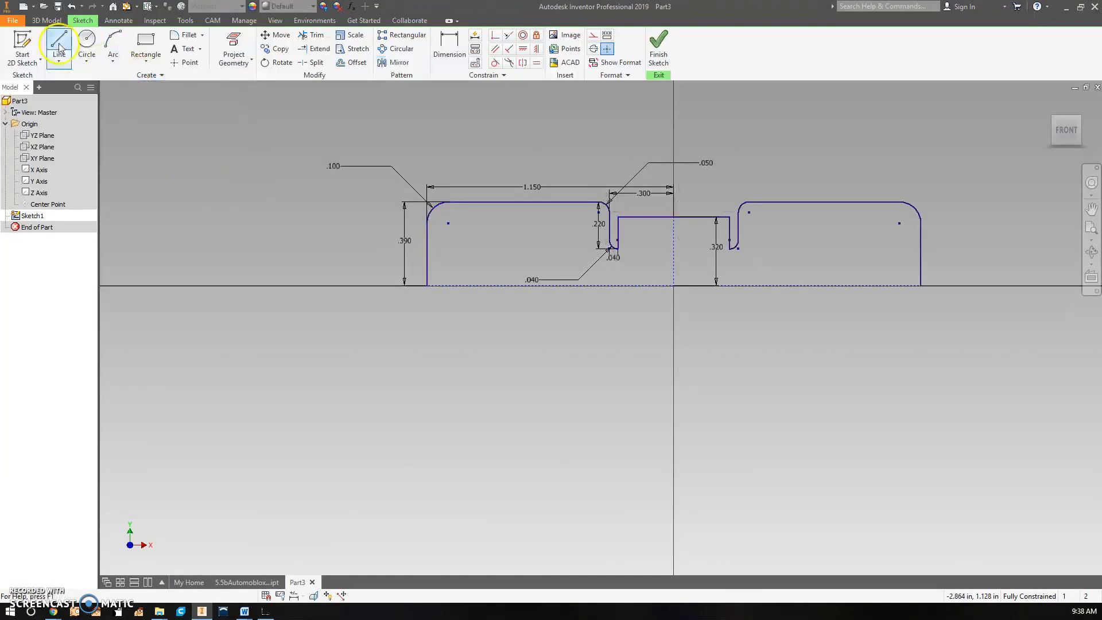
mouse_move(399, 63)
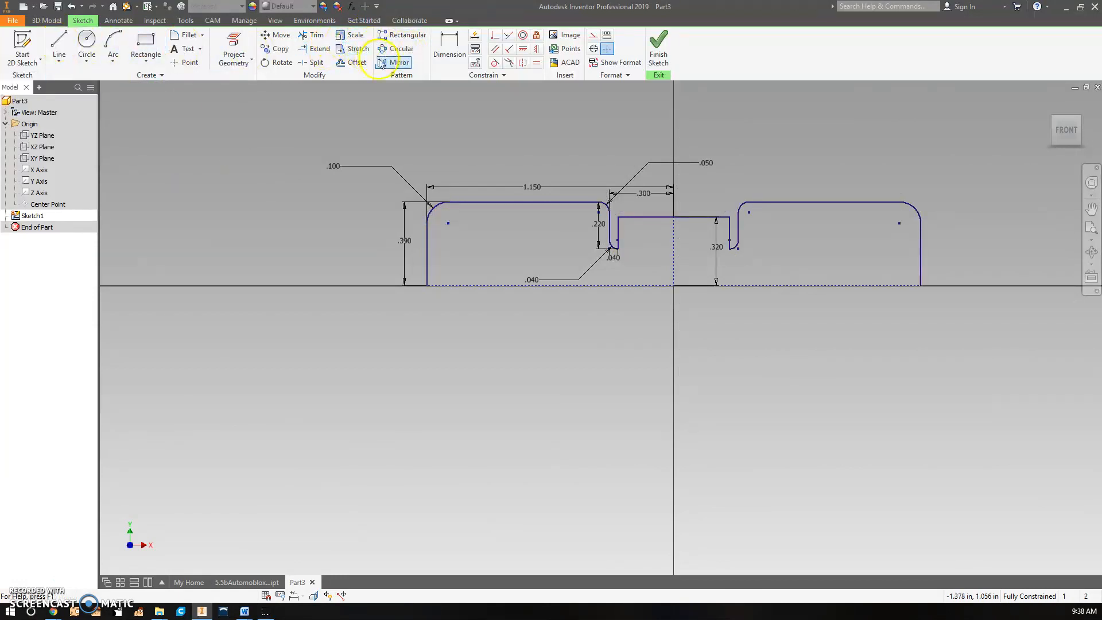
- Mirror again with the left edge selected, then finish the sketch
left_click(395, 62)
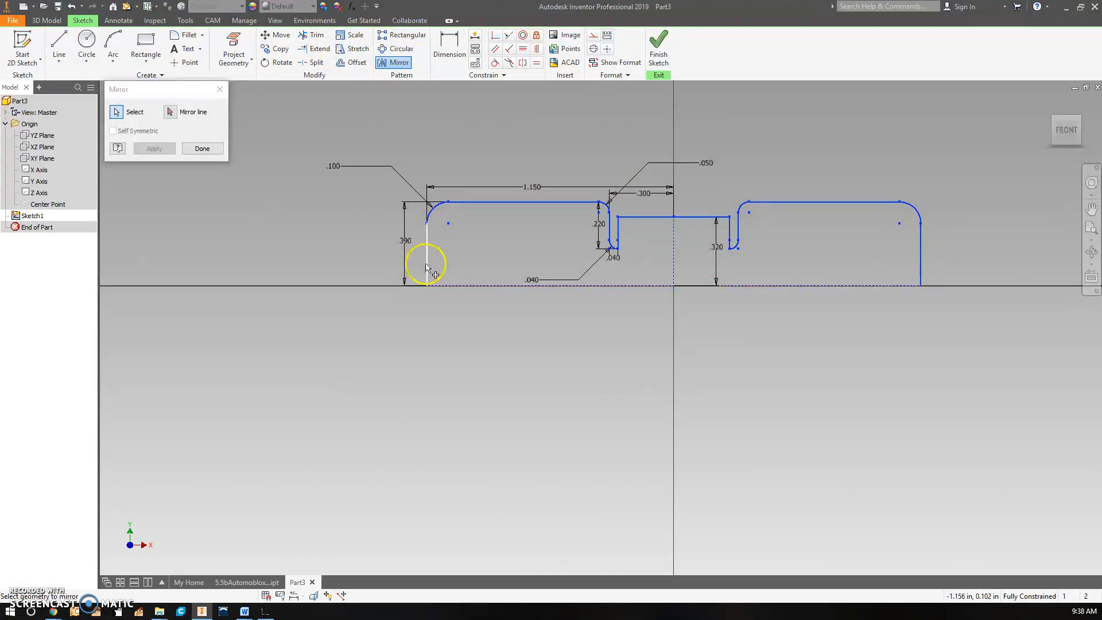
left_click(193, 112)
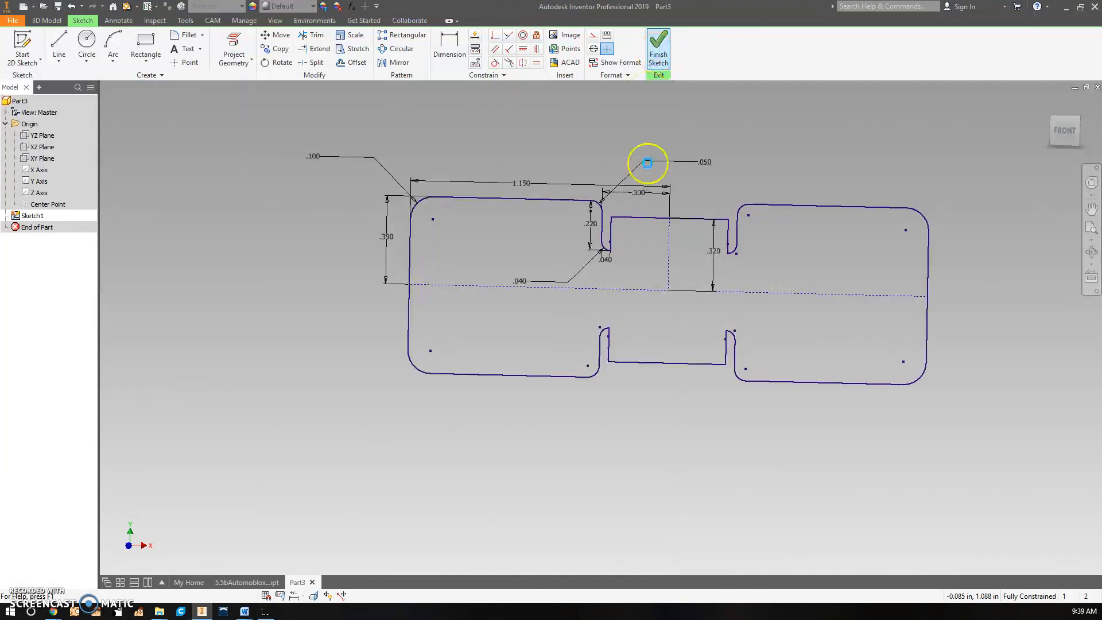
left_click(657, 48)
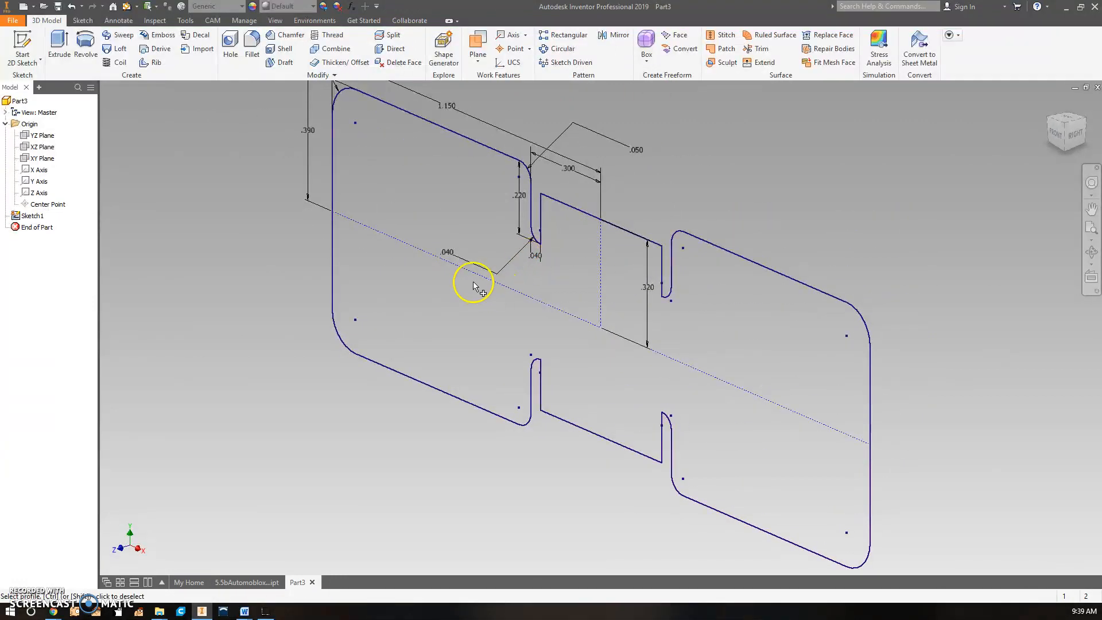
- Try Extrude on the full notched outline
left_click(59, 41)
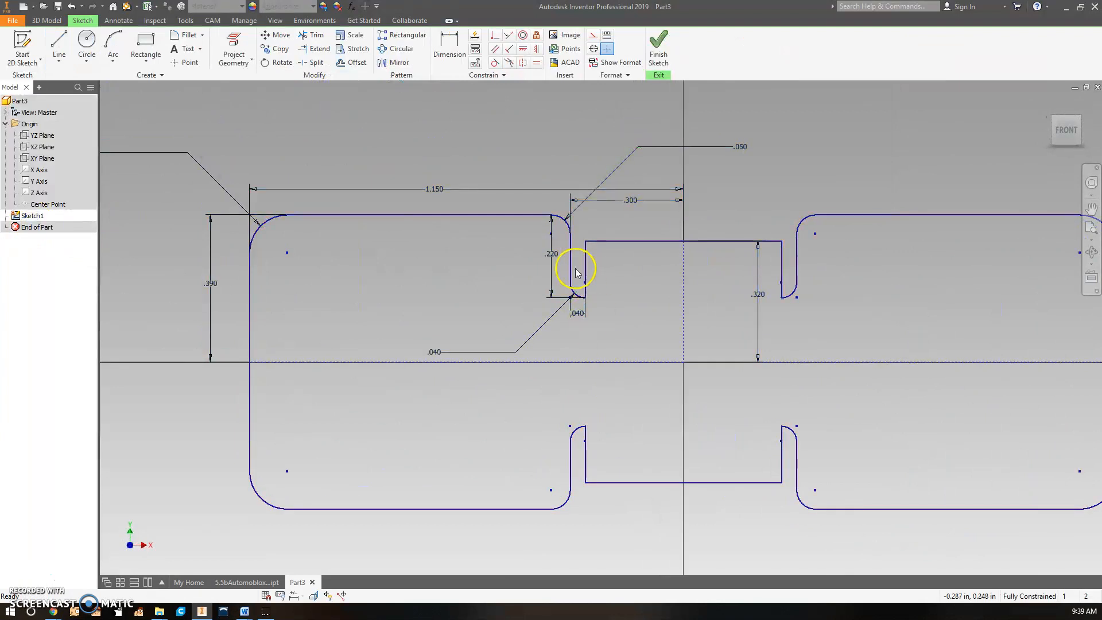
- Run Close Loop on the notch edge, dismiss its instructions, and merge redundant points
right_click(571, 275)
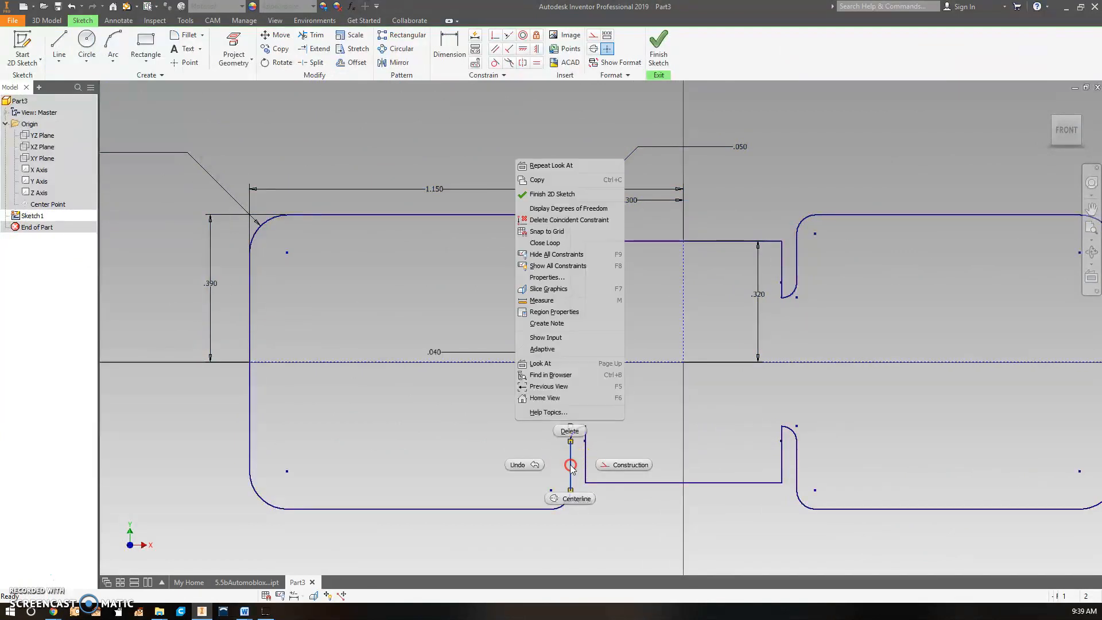
mouse_move(551, 242)
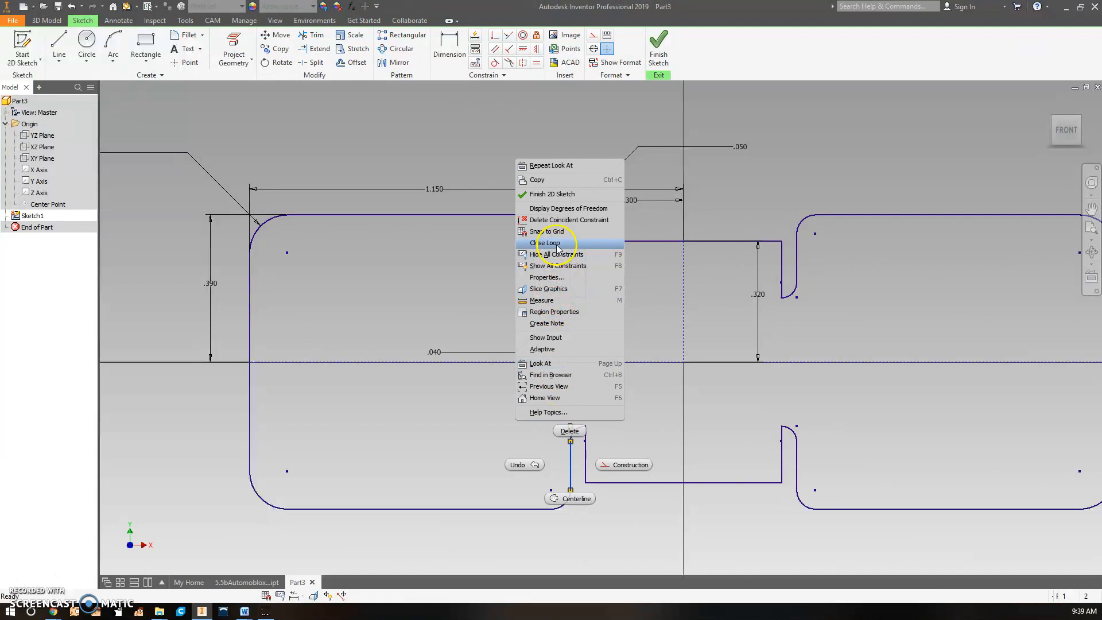
left_click(546, 242)
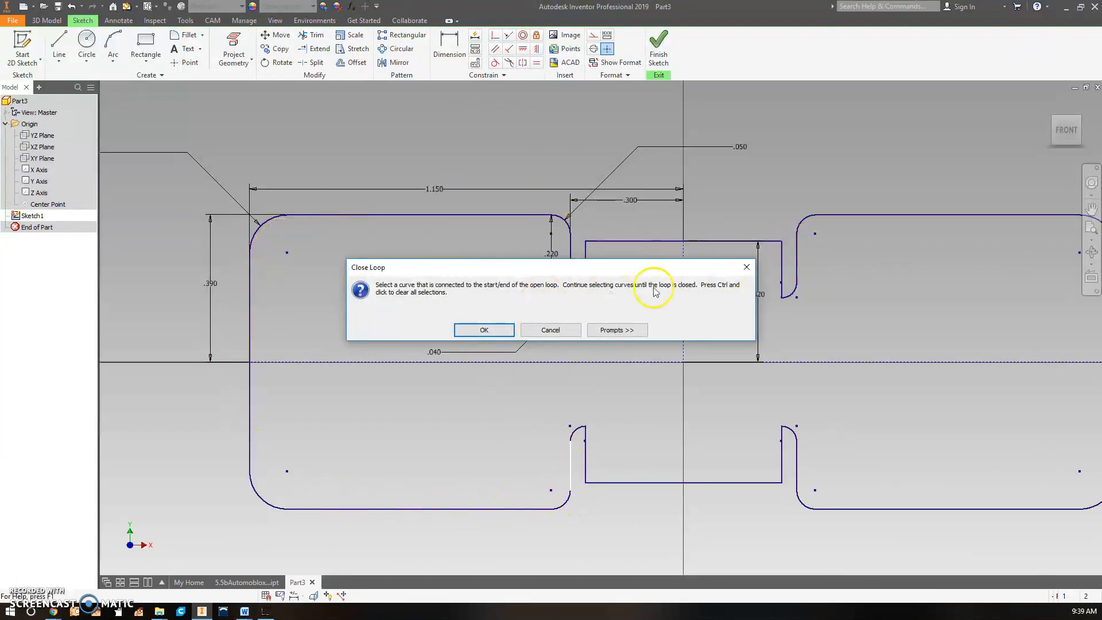
left_click(483, 329)
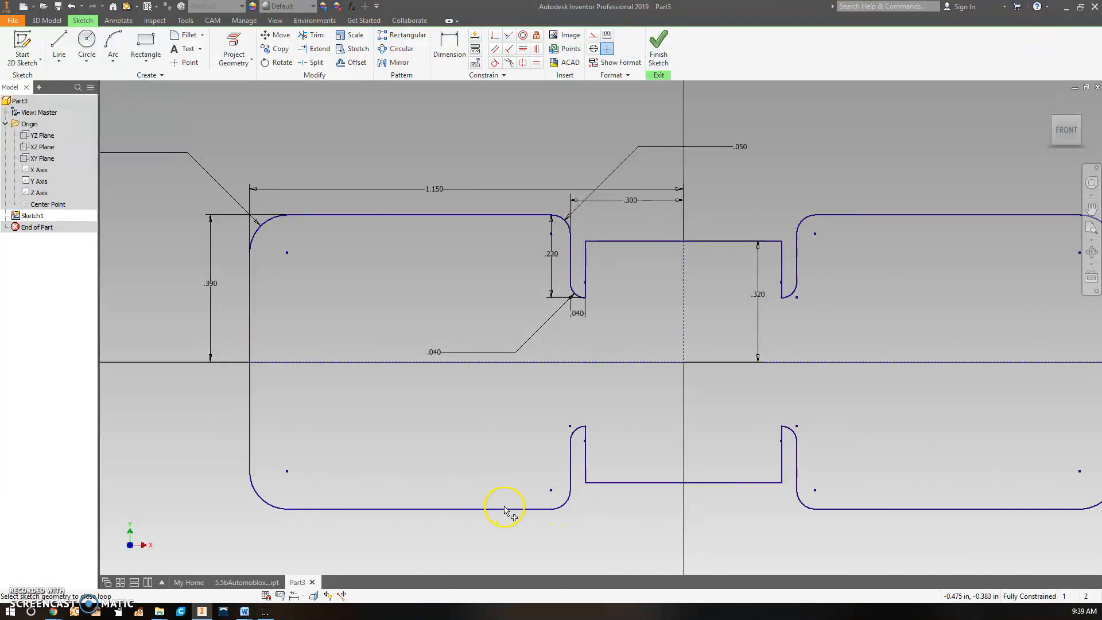
mouse_move(265, 232)
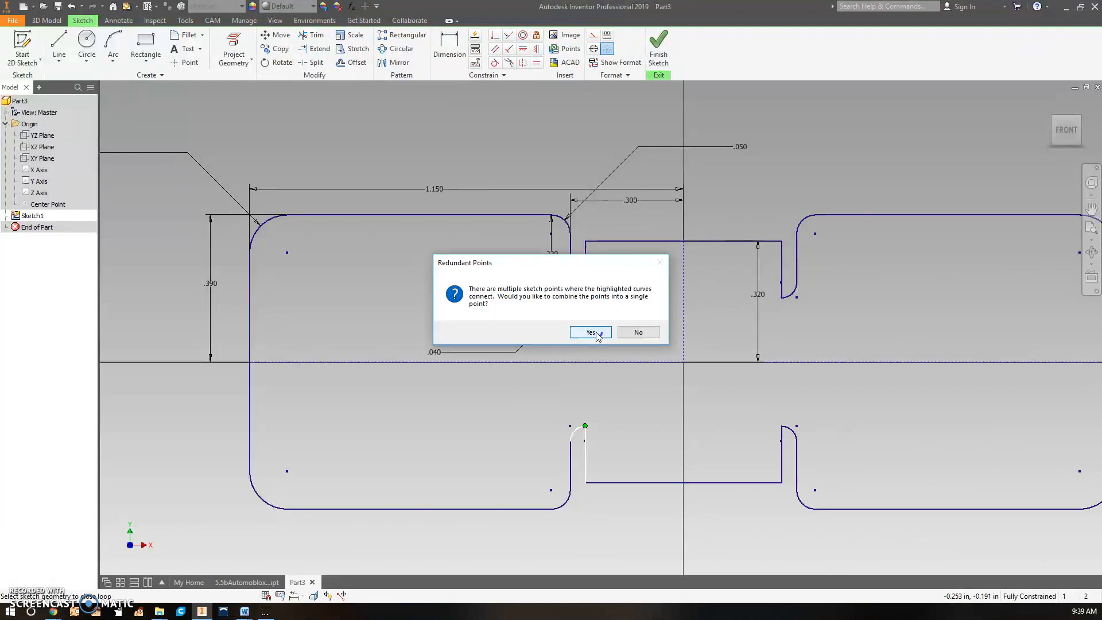
left_click(589, 331)
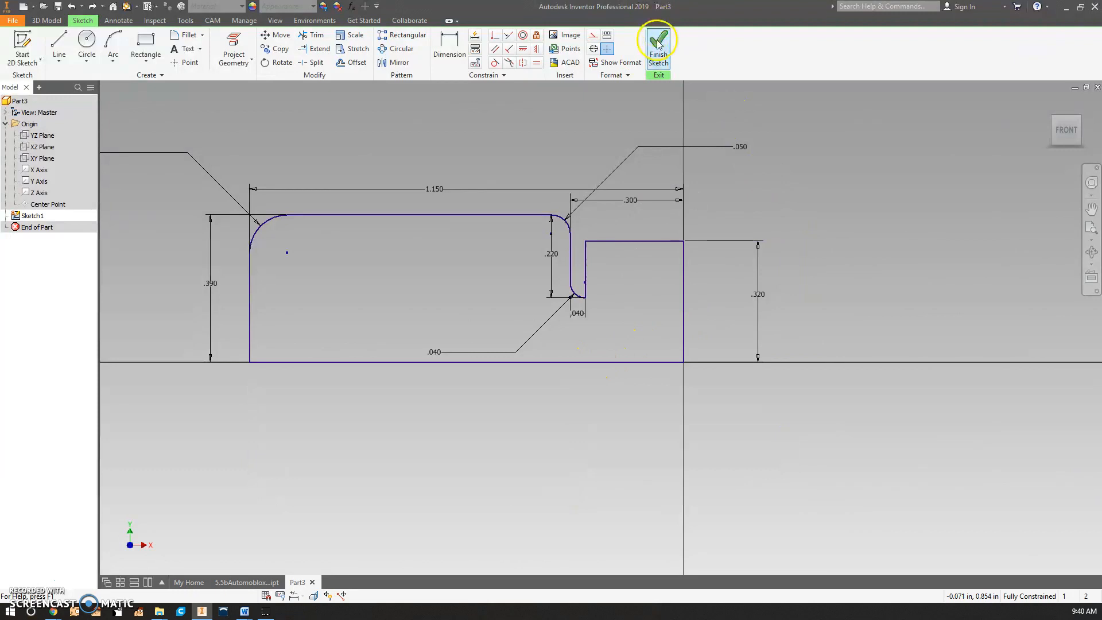
- Finish the sketch and extrude the quarter profile .412 deep into Extrusion1
left_click(657, 41)
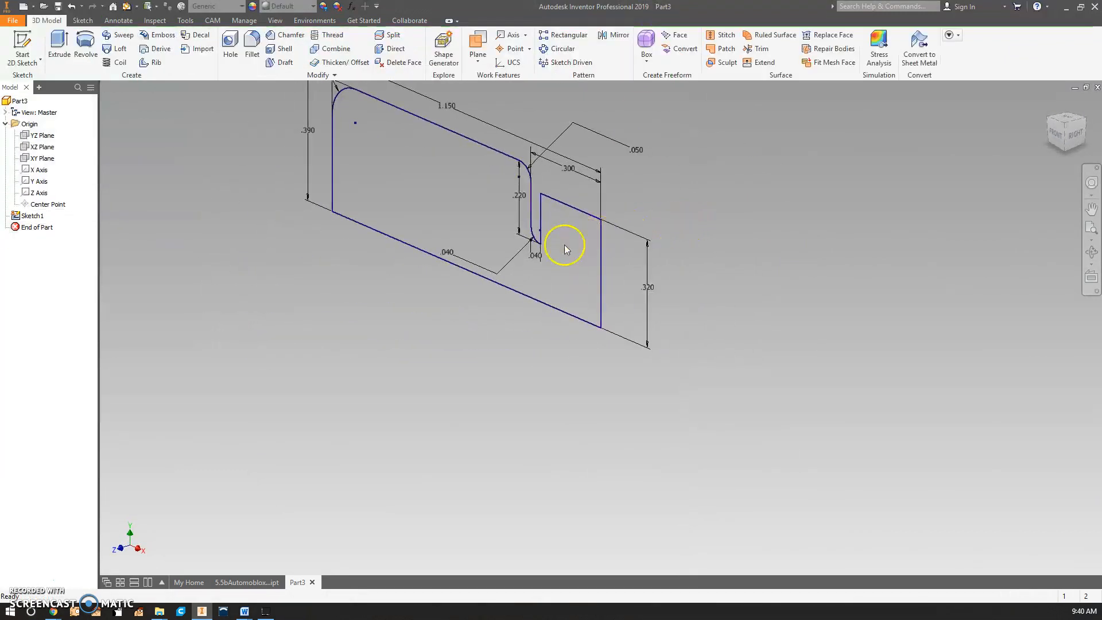
left_click(58, 41)
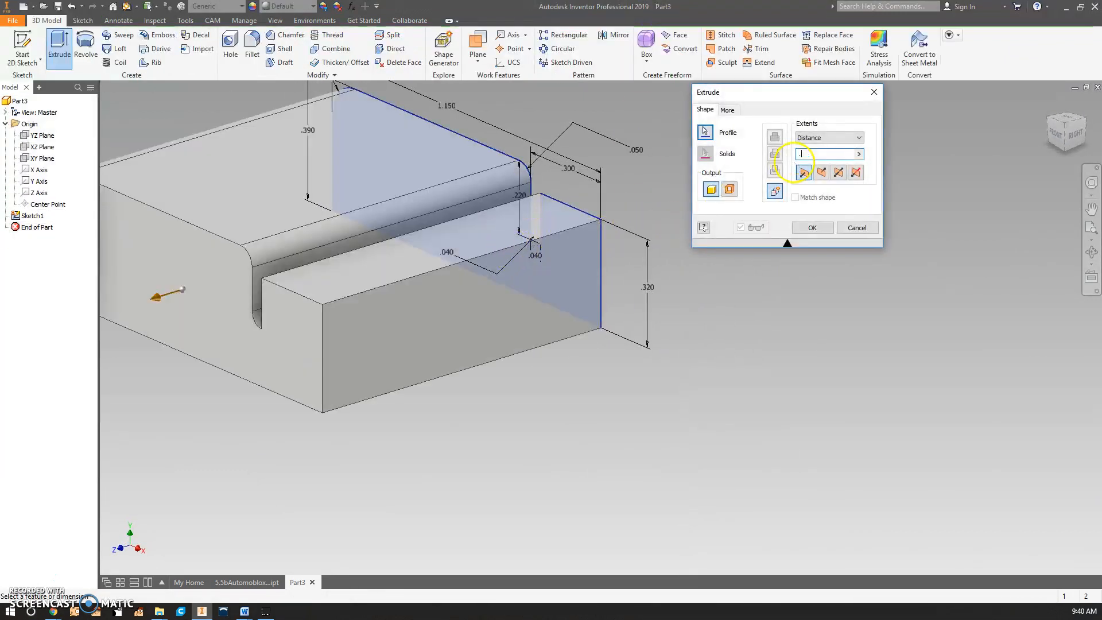
type(".412")
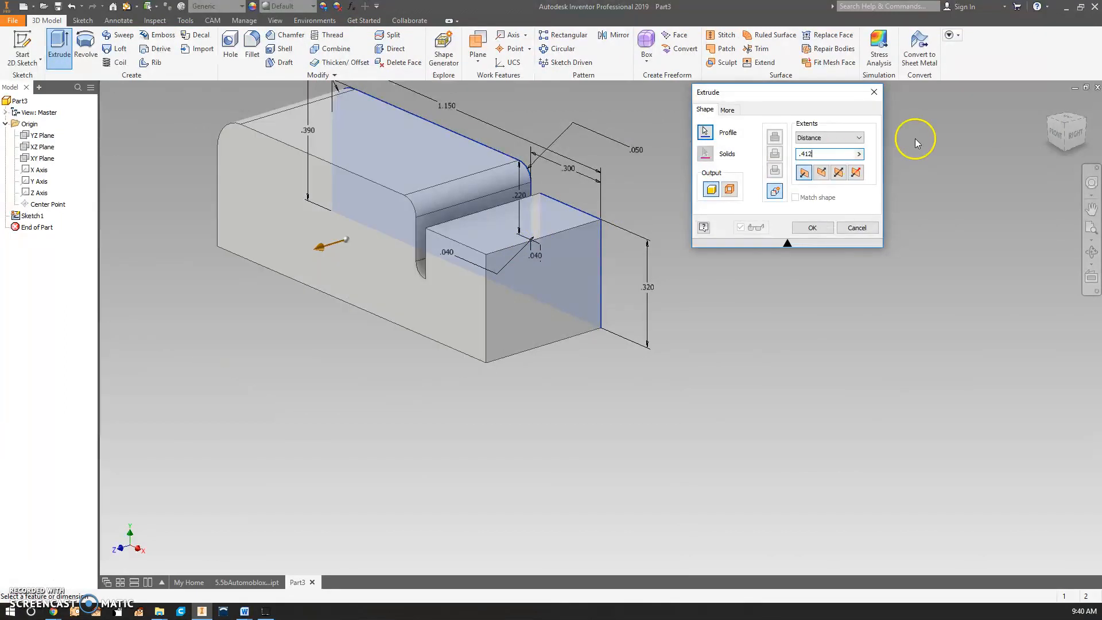
mouse_move(270, 567)
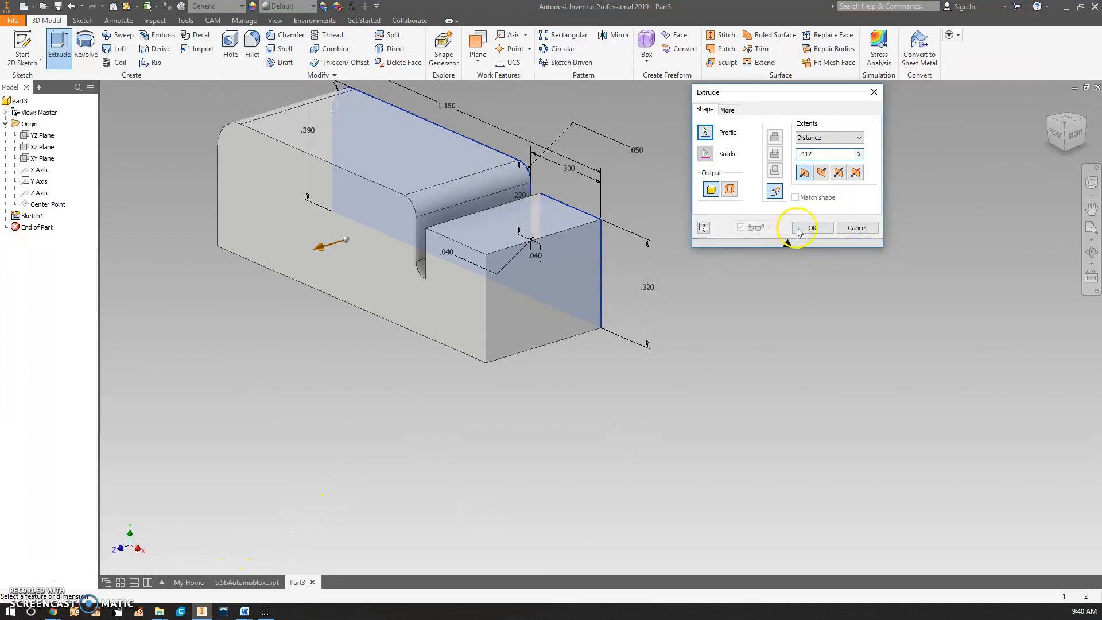
left_click(811, 227)
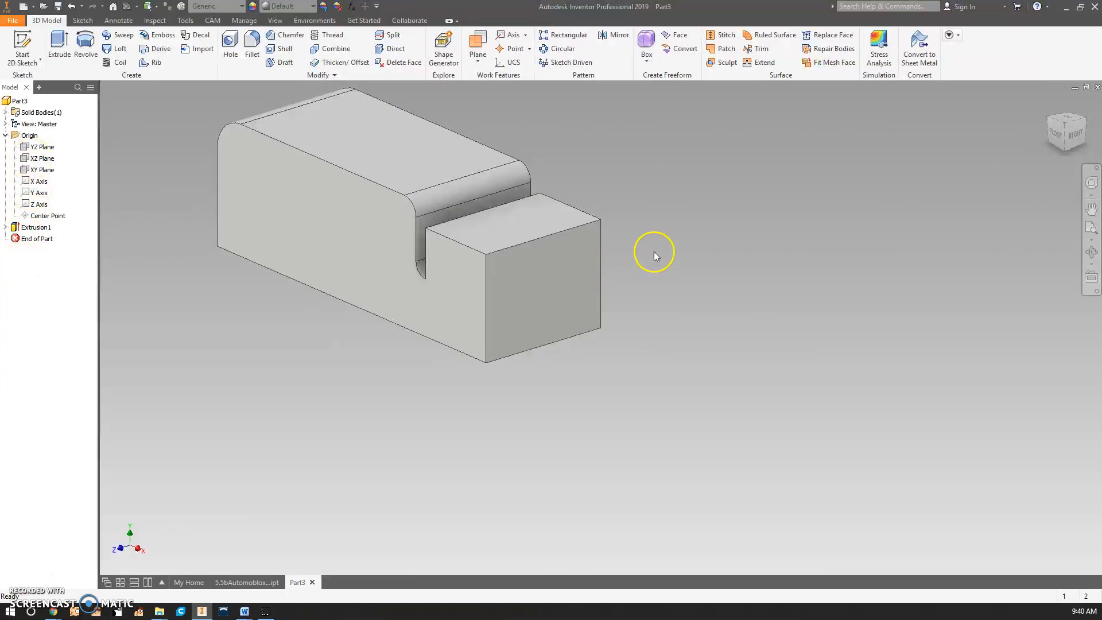
mouse_move(560, 282)
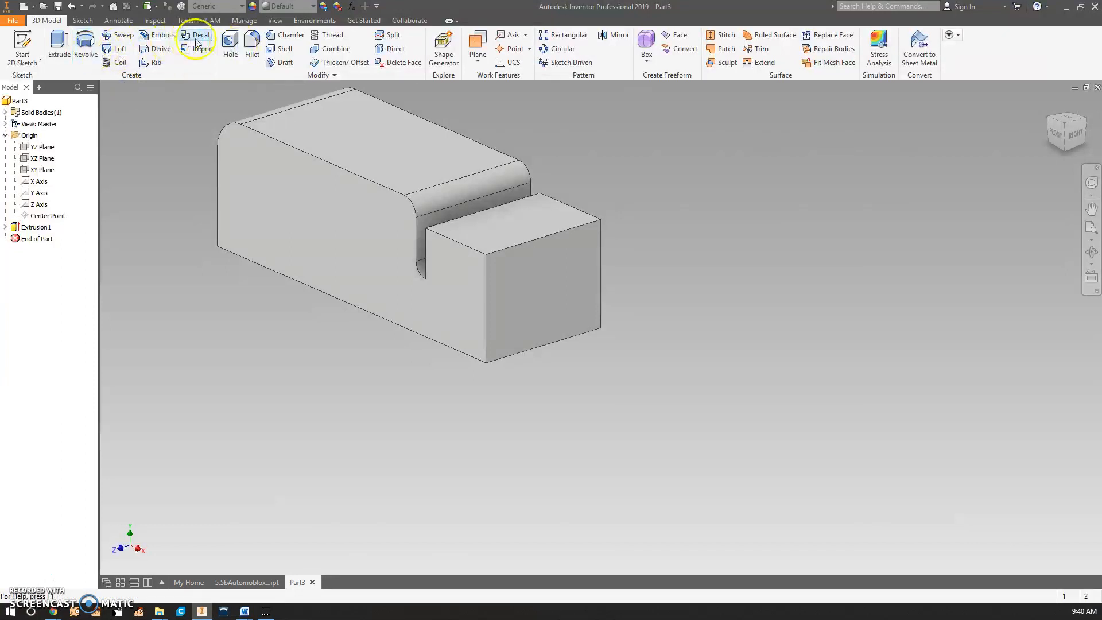
- Mirror Extrusion1 across its end face (Mirror1), then both features across the bottom face (Mirror2)
left_click(618, 34)
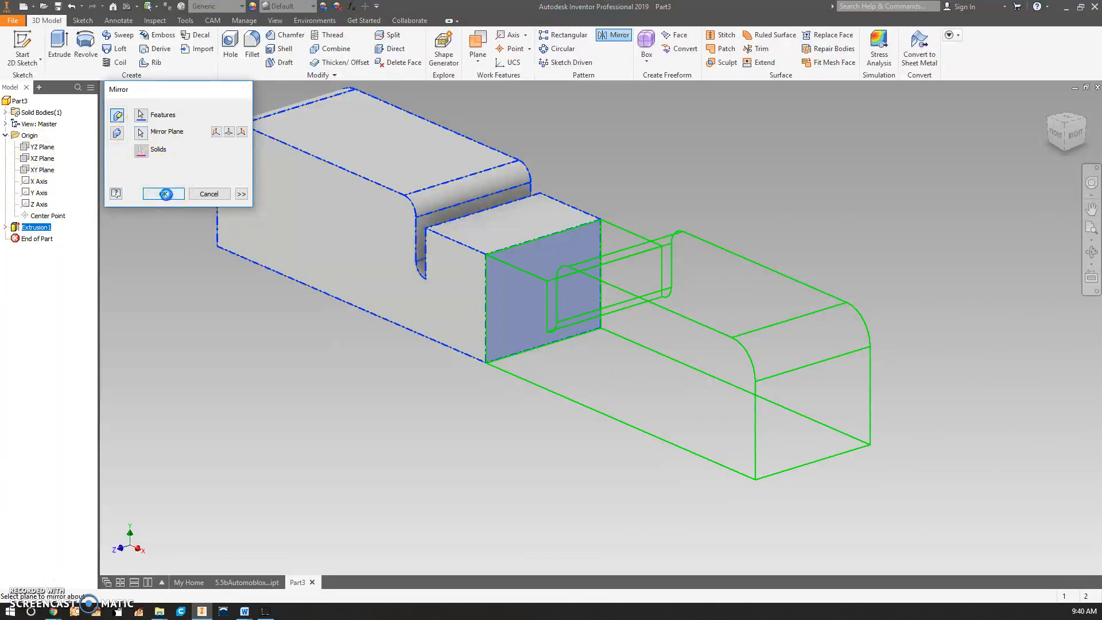
left_click(163, 194)
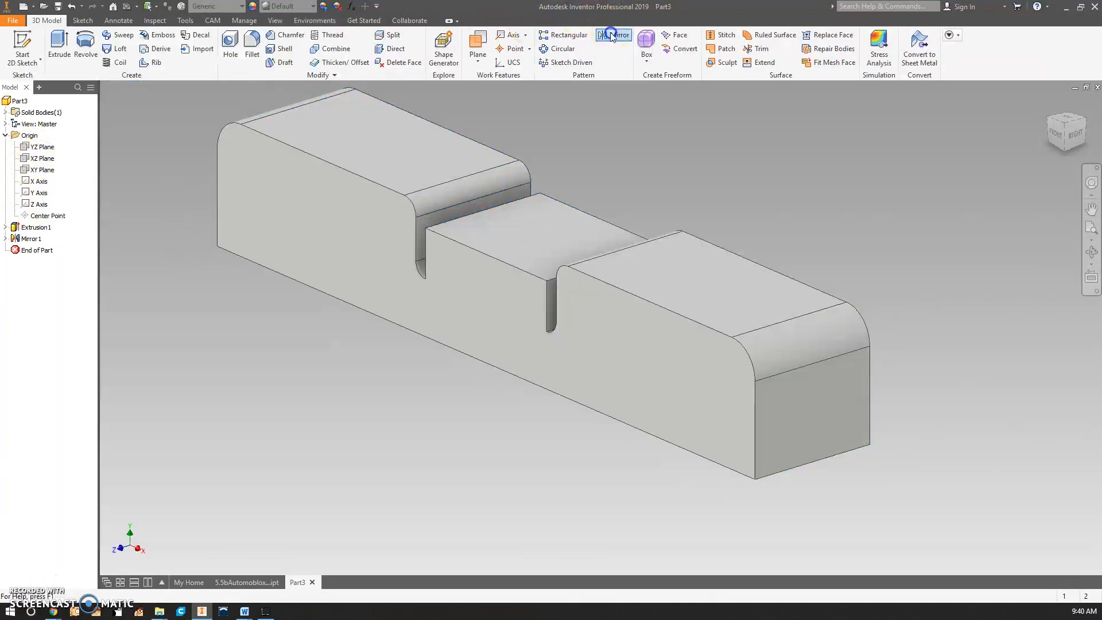
left_click(612, 34)
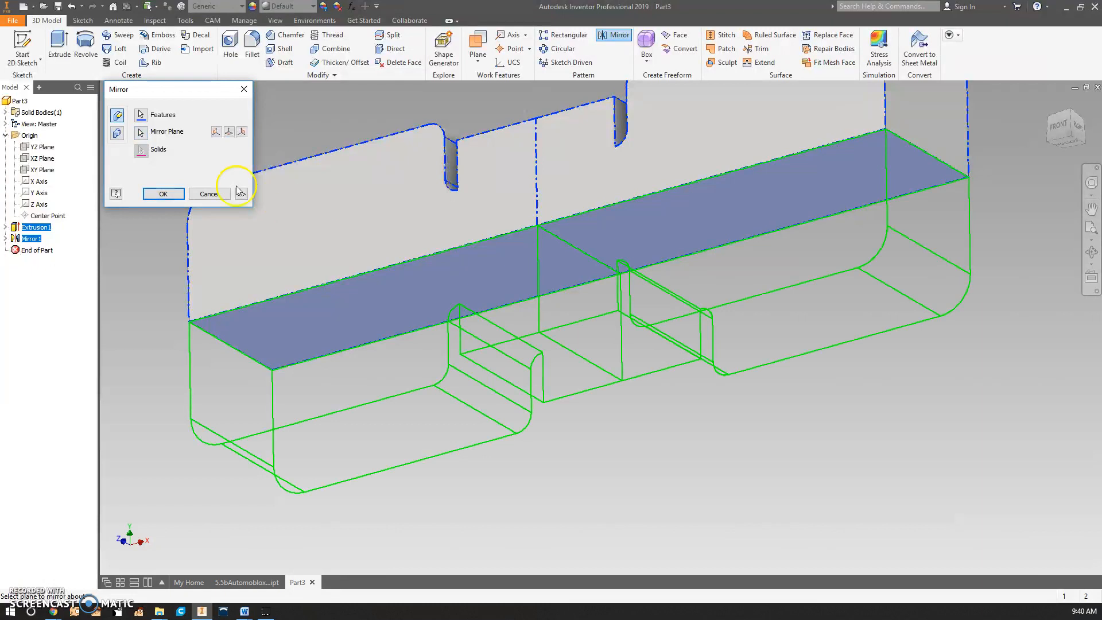
left_click(163, 193)
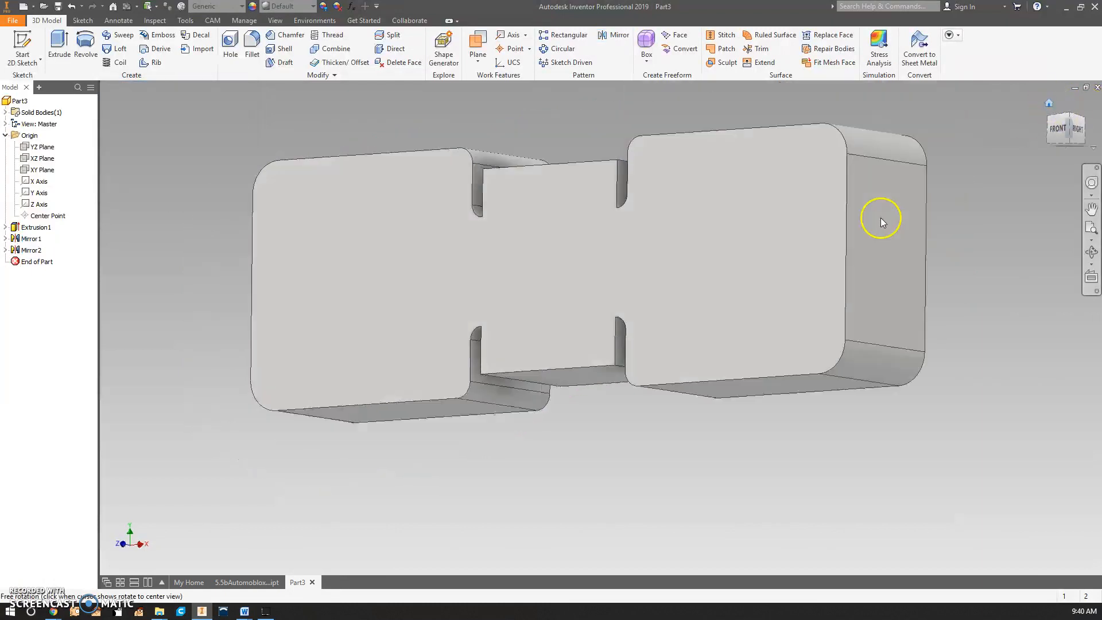
- Orbit the connector, then in Save As go up one level to the Automoblox folder
left_click_drag(882, 223, 238, 332)
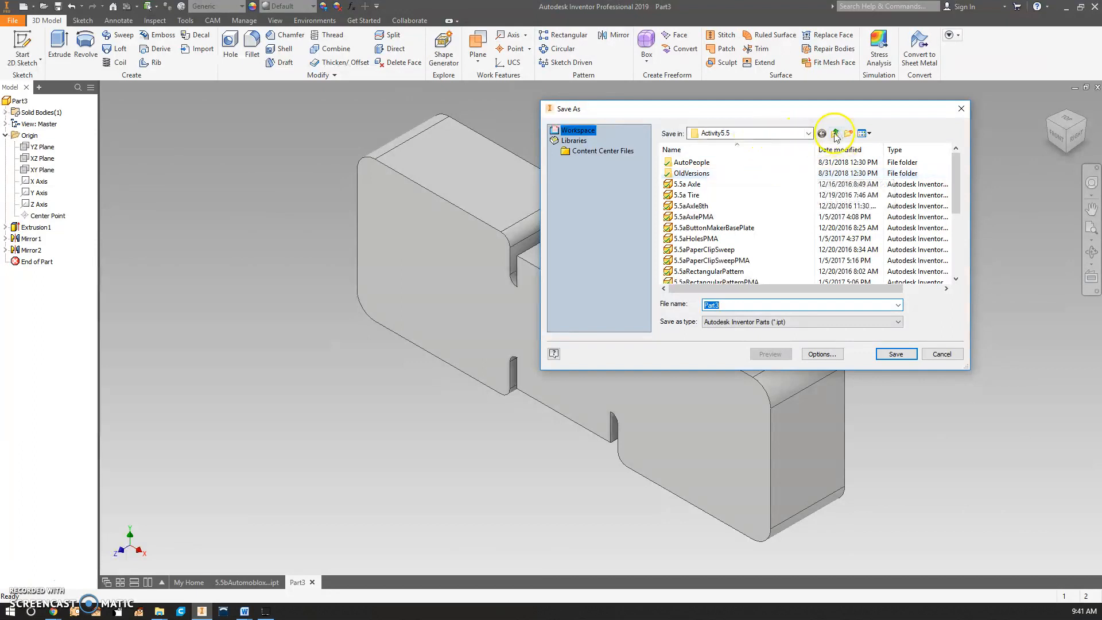
left_click(833, 132)
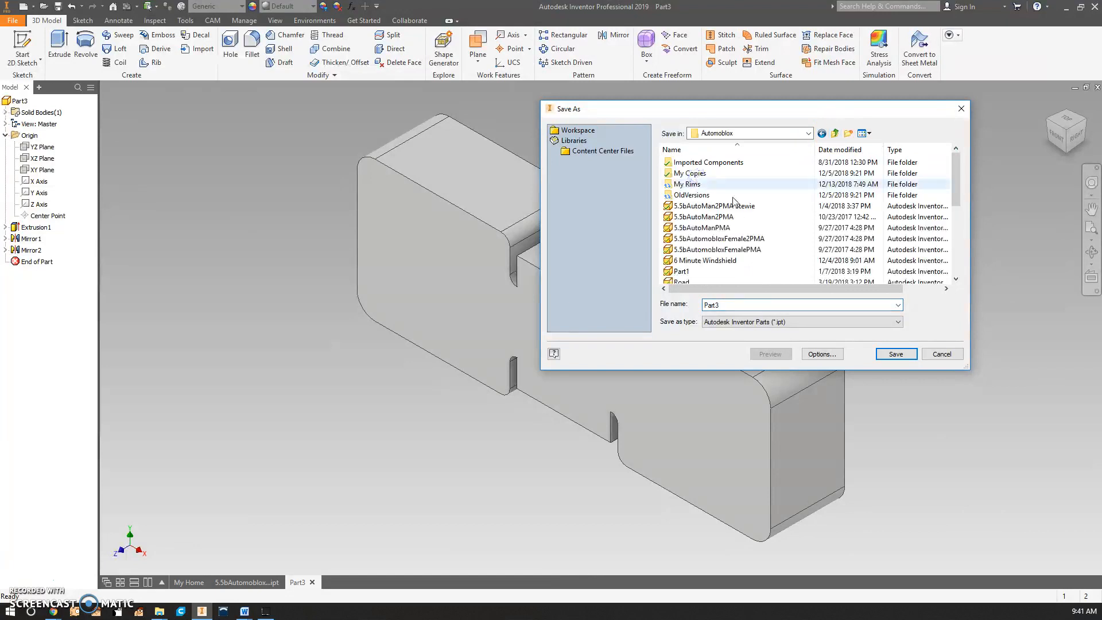